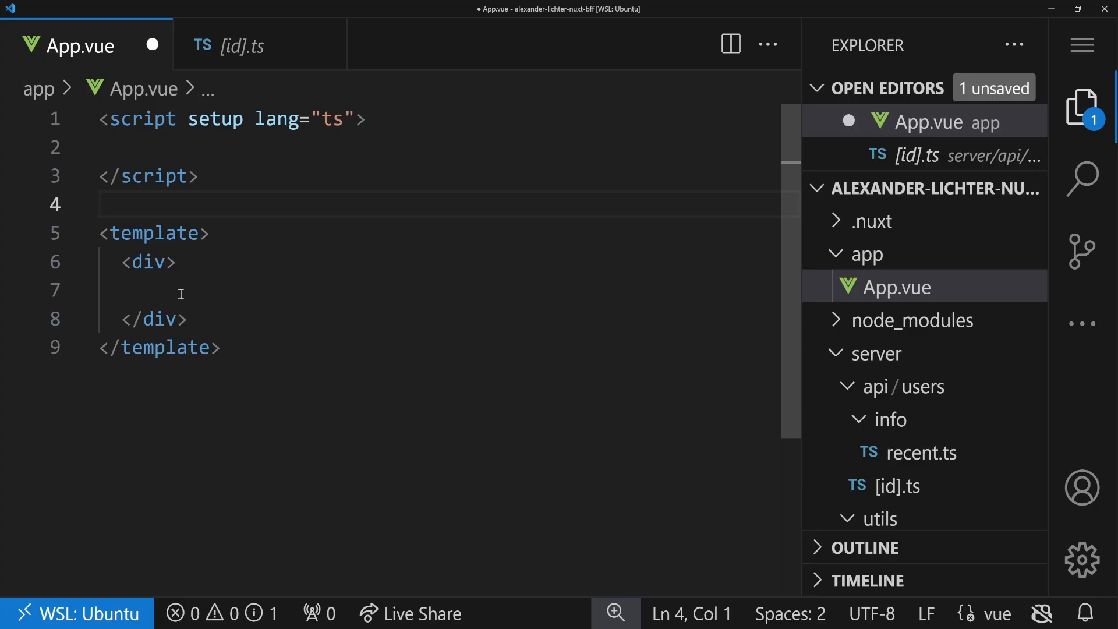
# Add a 'Click me' button calling onClick to App.vue and declare an empty onClick function
pyautogui.write('button @click=""></button>')
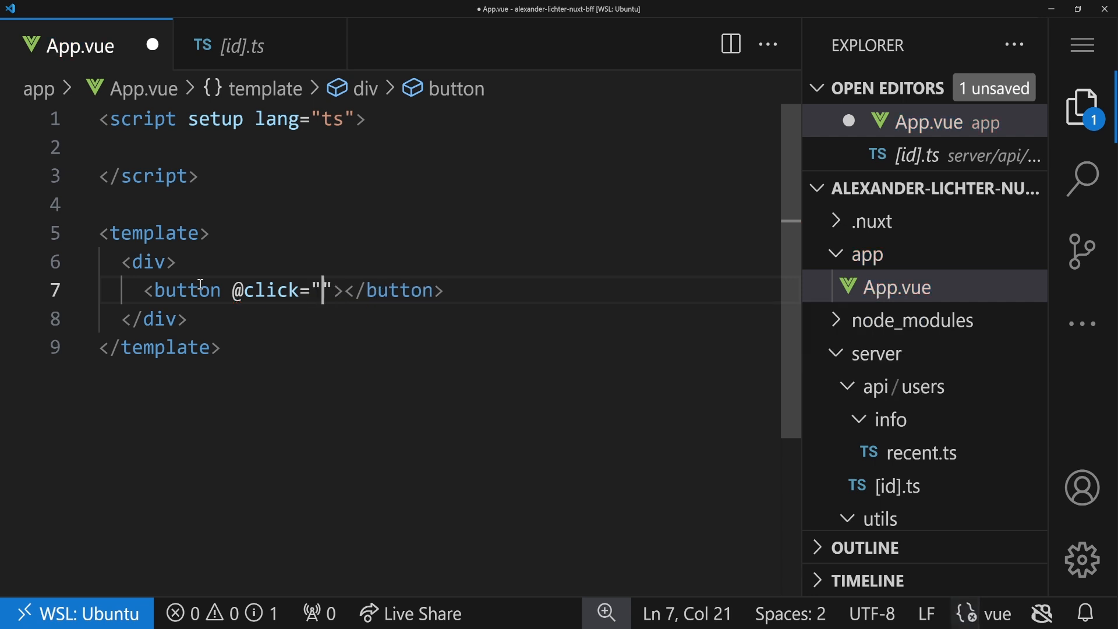
pyautogui.write('onClick')
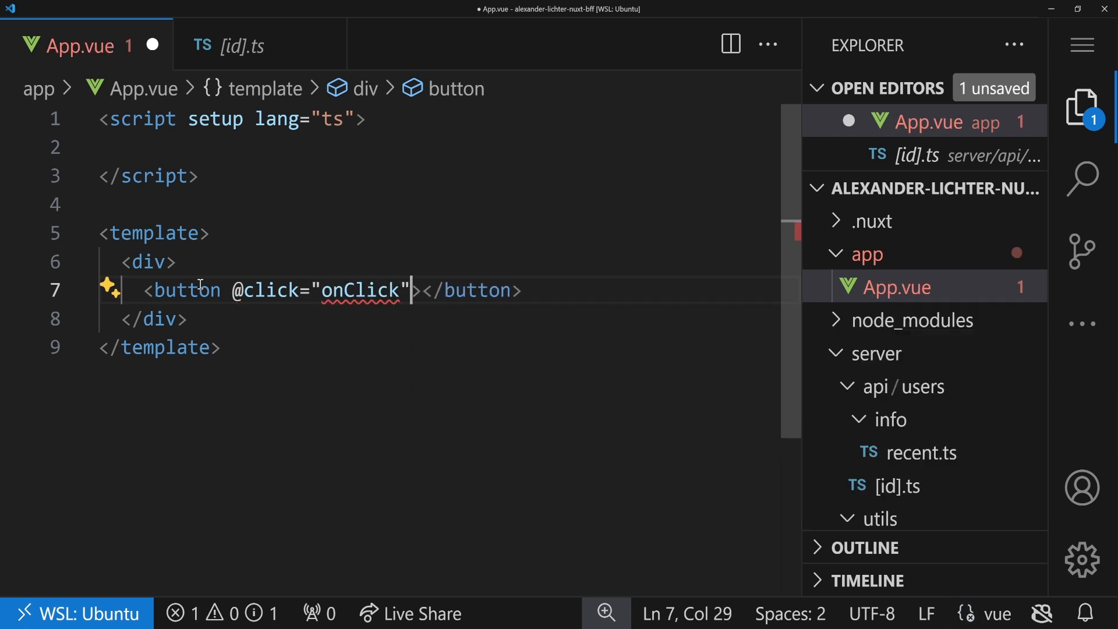
pyautogui.write('Click me')
pyautogui.click(432, 147)
pyautogui.write('f')
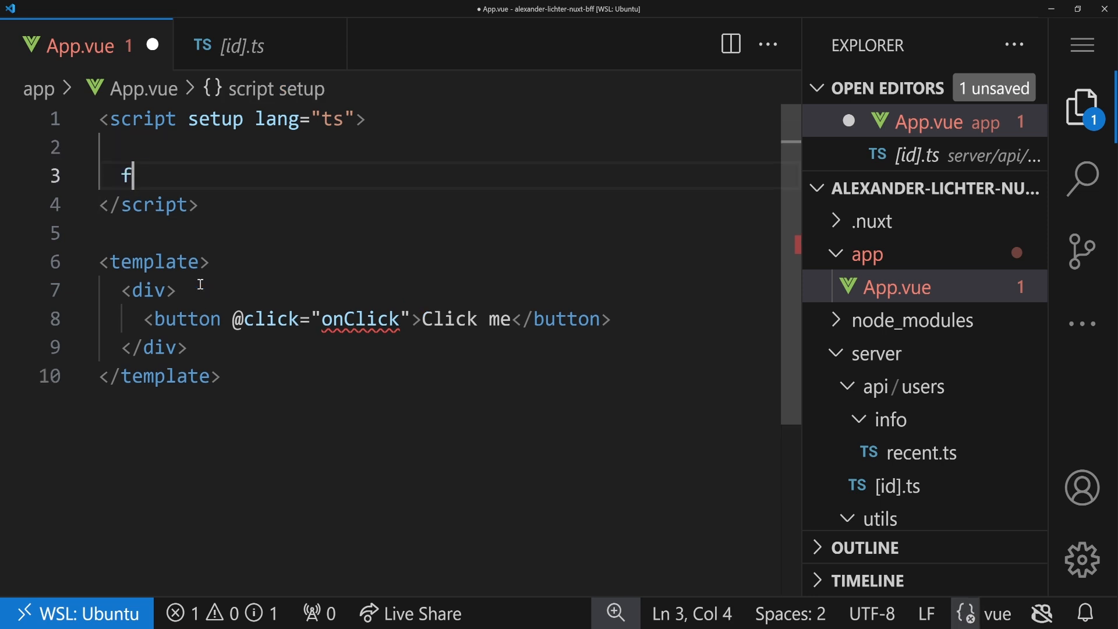
pyautogui.write('unction onClick() {')
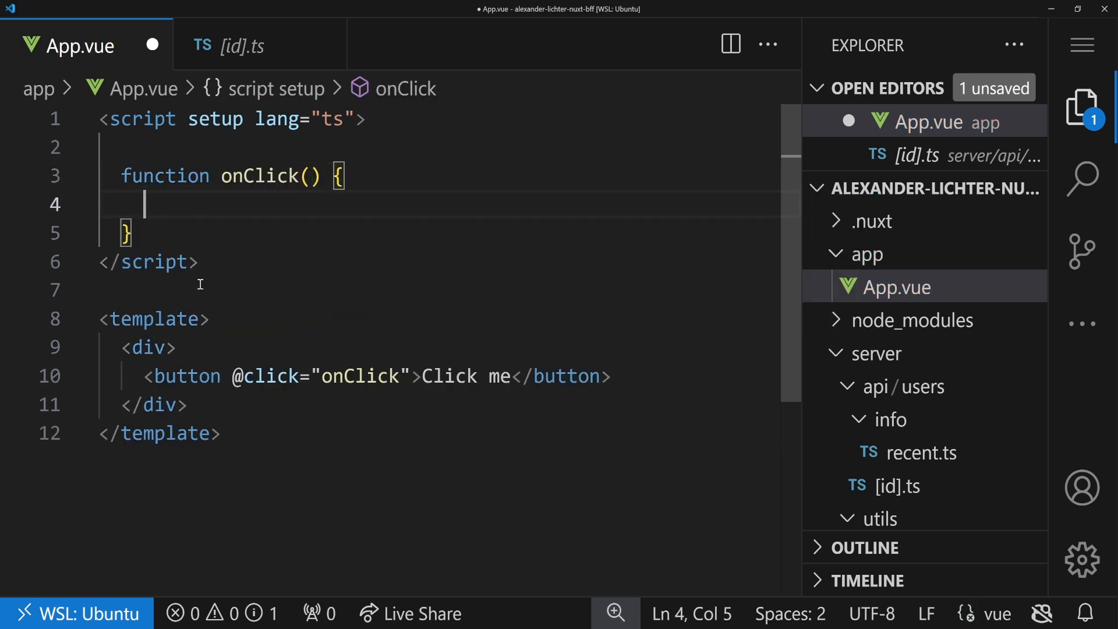
pyautogui.write('useFetch')
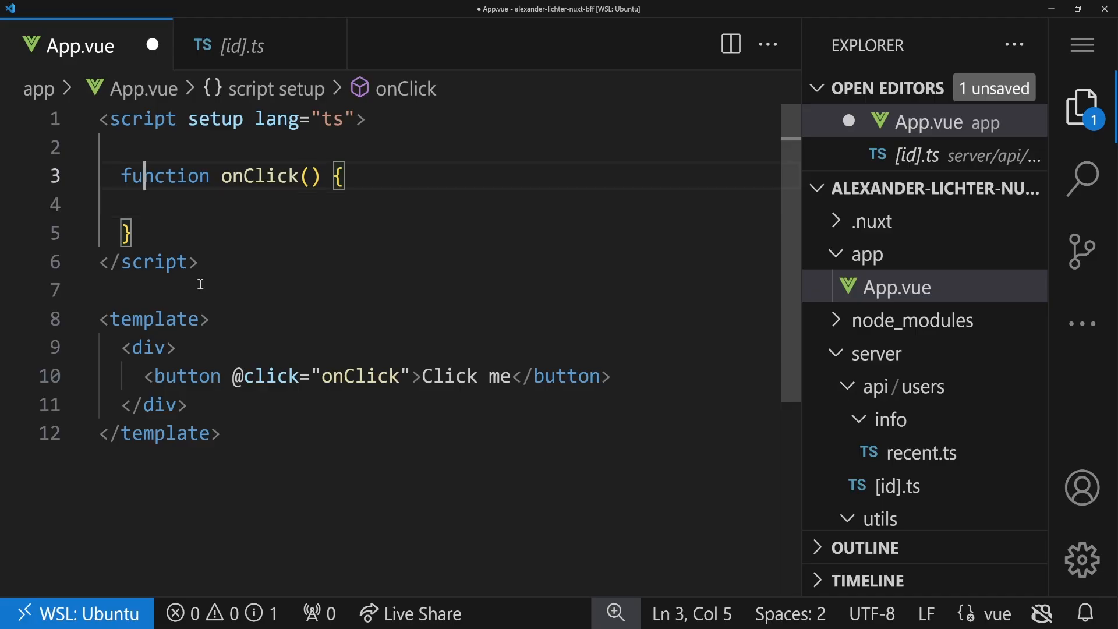
# Declare const { data, refresh } = useFetch('/api/') and type $fetch inside onClick
pyautogui.write('useFetch')
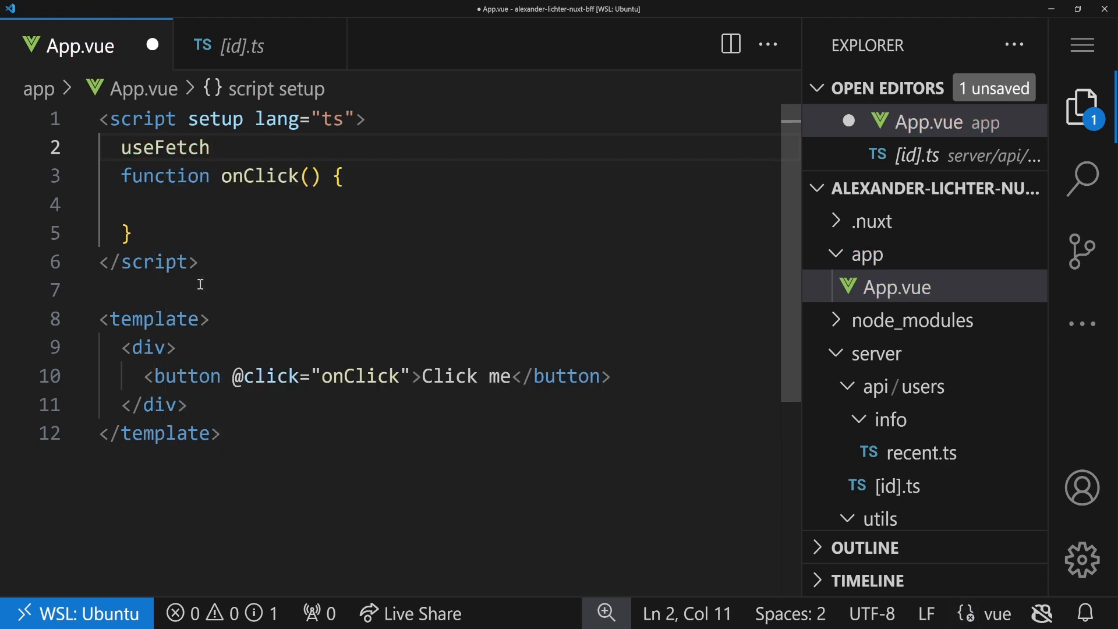
pyautogui.write("('')")
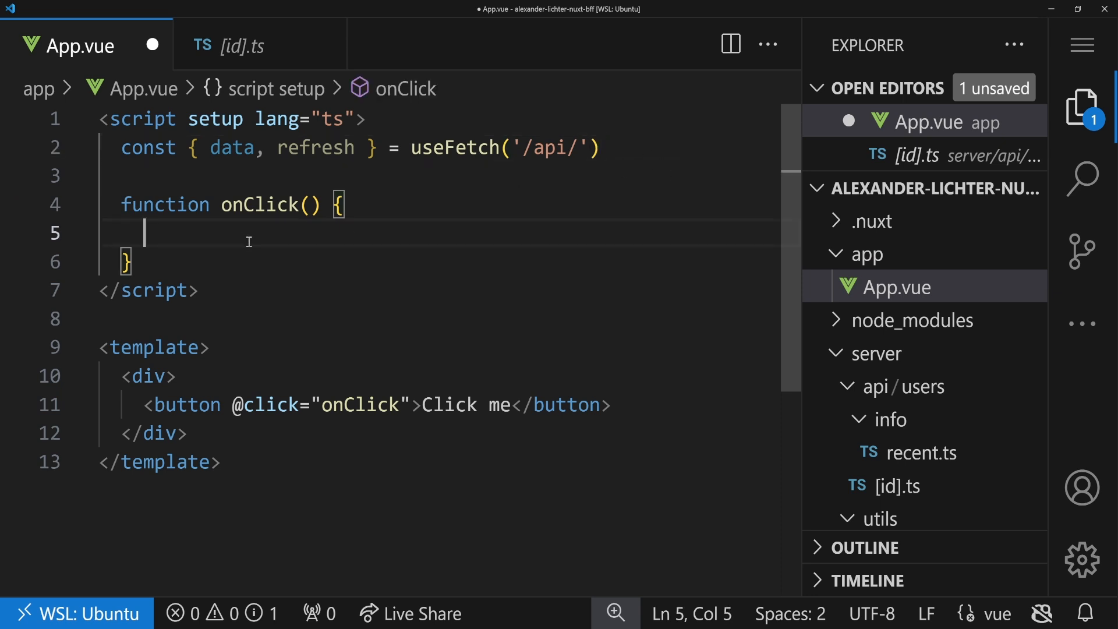
pyautogui.write('$fetch')
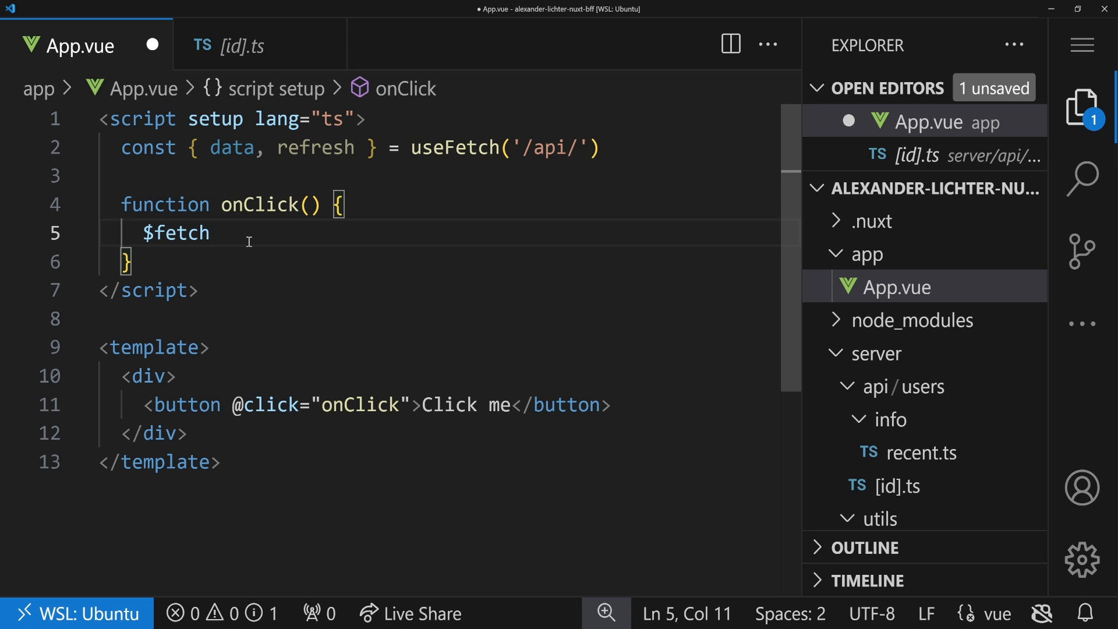
pyautogui.moveTo(587, 419)
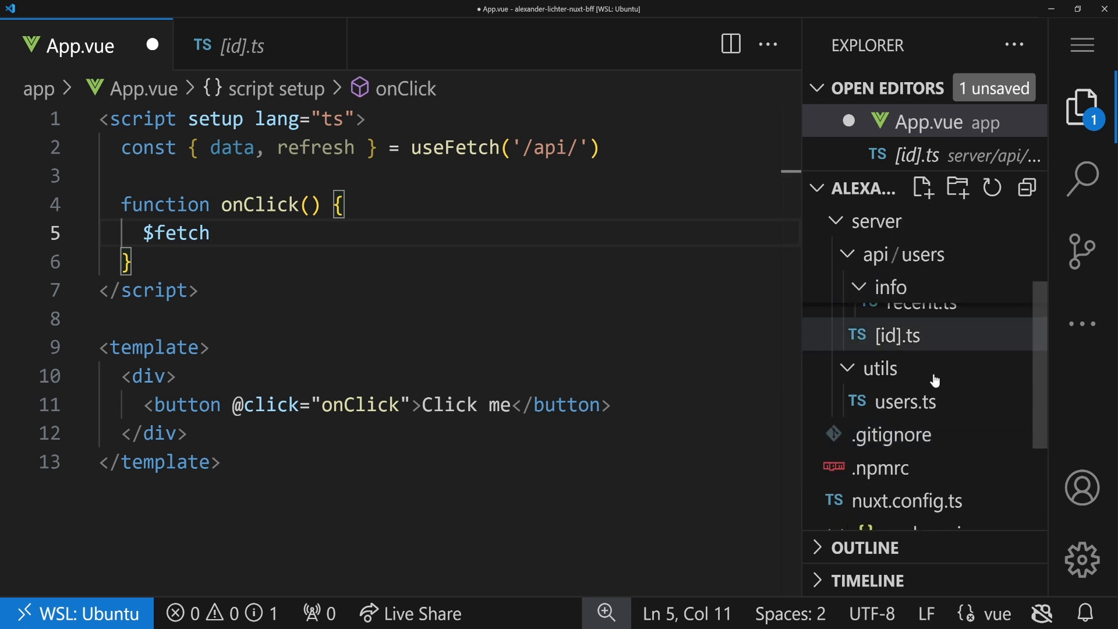
# Open server/utils/users.ts from the Explorer in a preview tab
pyautogui.click(907, 401)
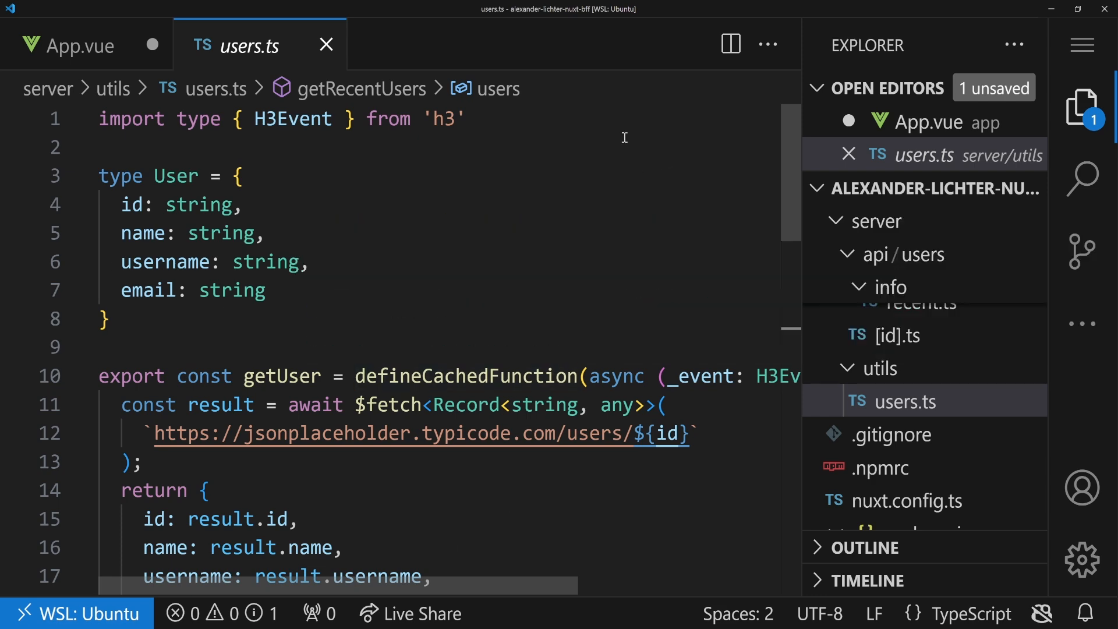
pyautogui.moveTo(600, 158)
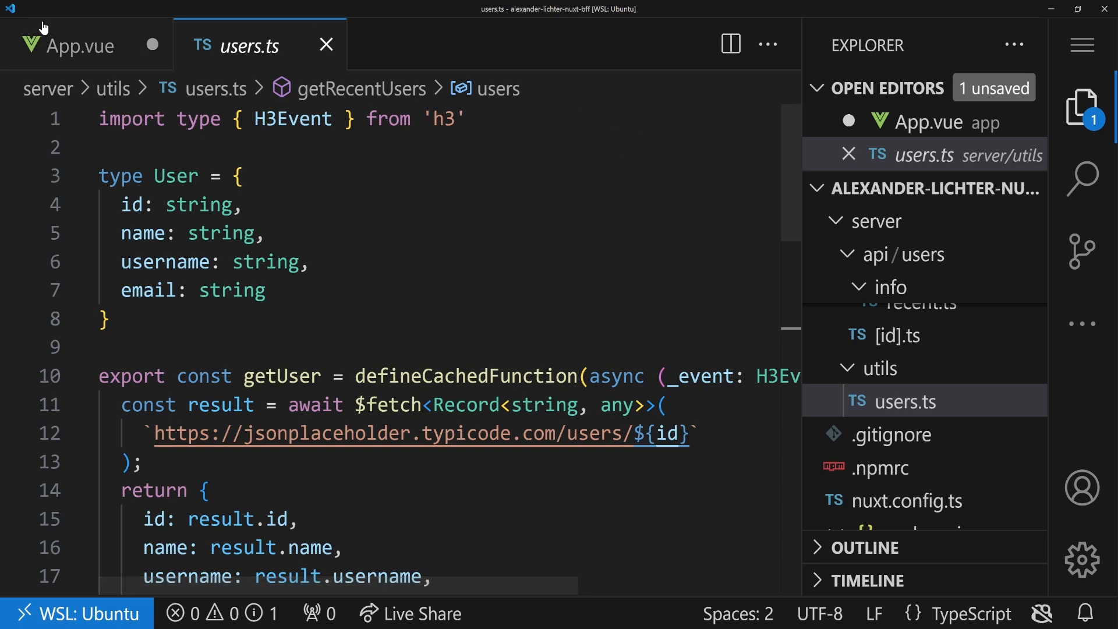
# Switch back to App.vue, then select and deselect its script to review useFetch('/api/')
pyautogui.click(81, 45)
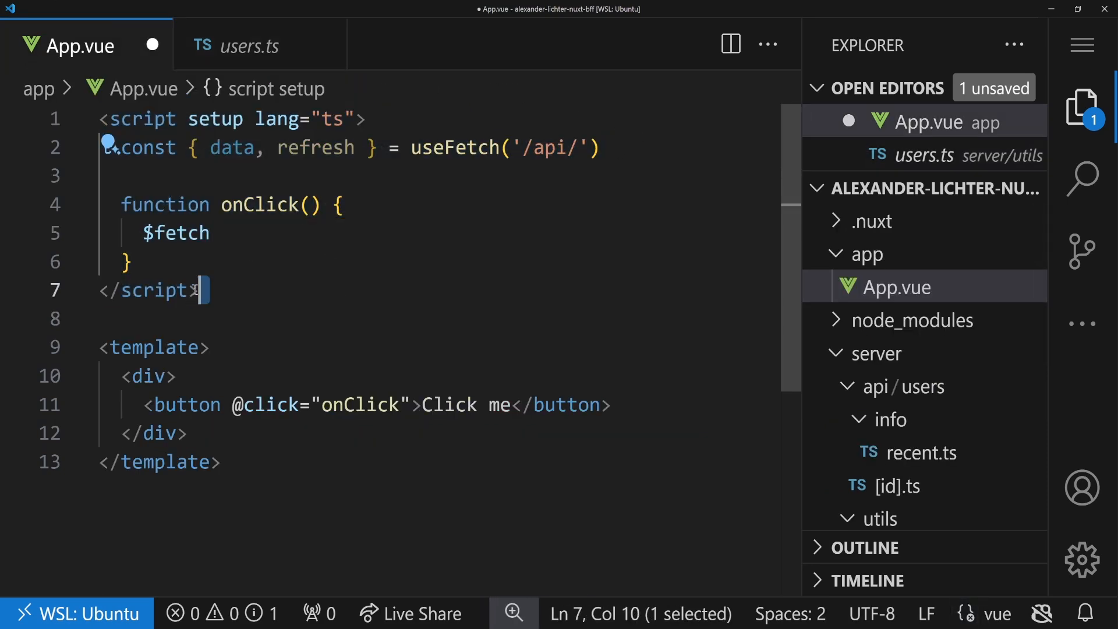
pyautogui.press('ctrl+a')
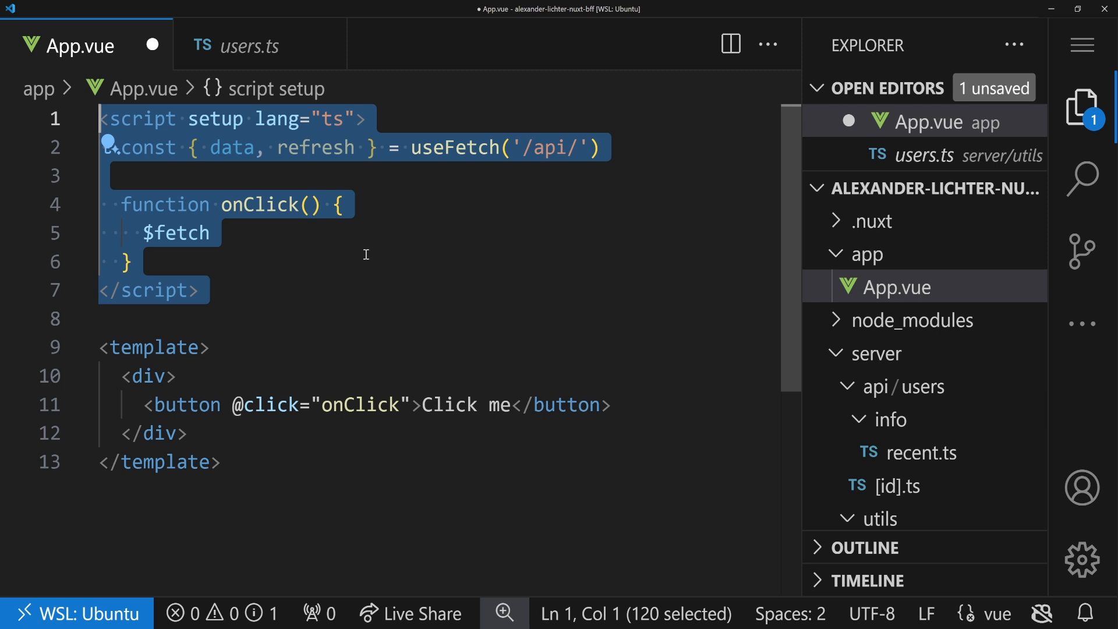
pyautogui.moveTo(366, 252)
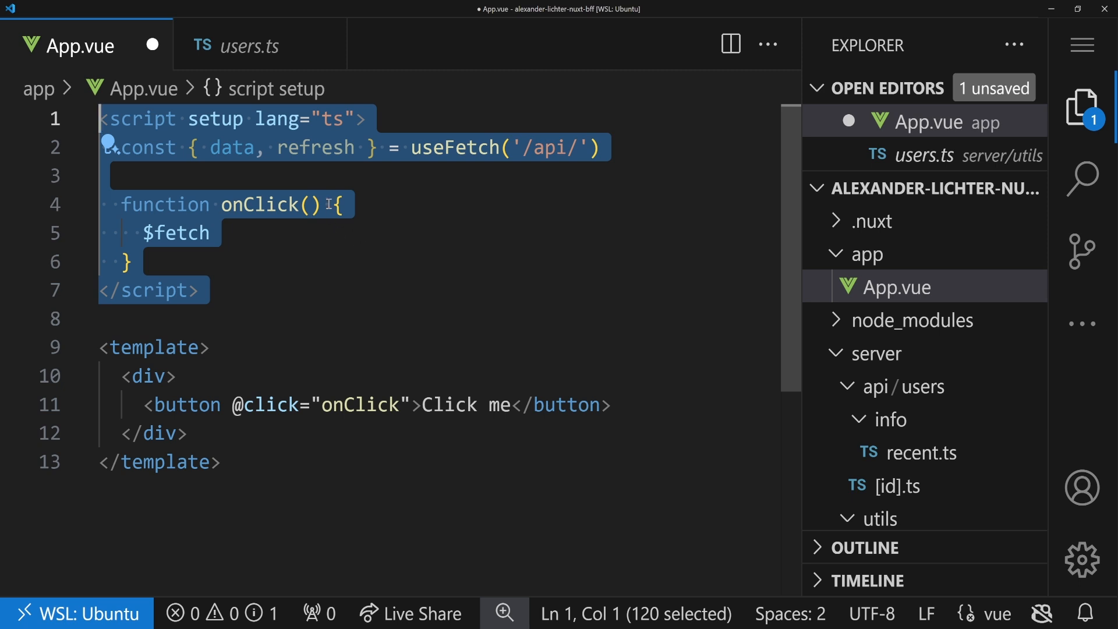
pyautogui.moveTo(305, 222)
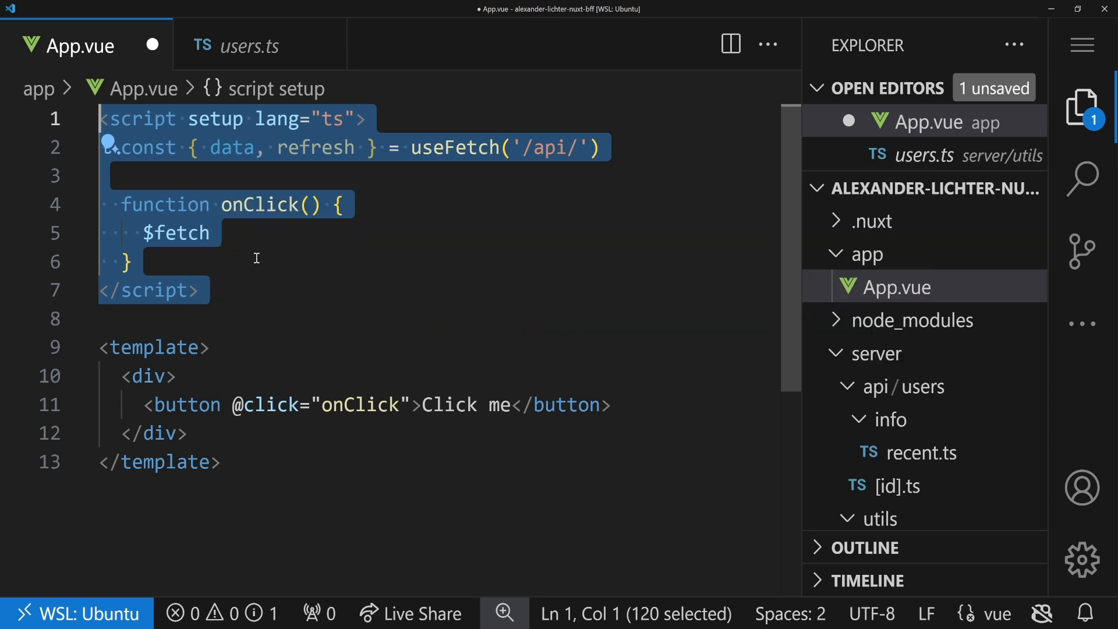
pyautogui.click(330, 118)
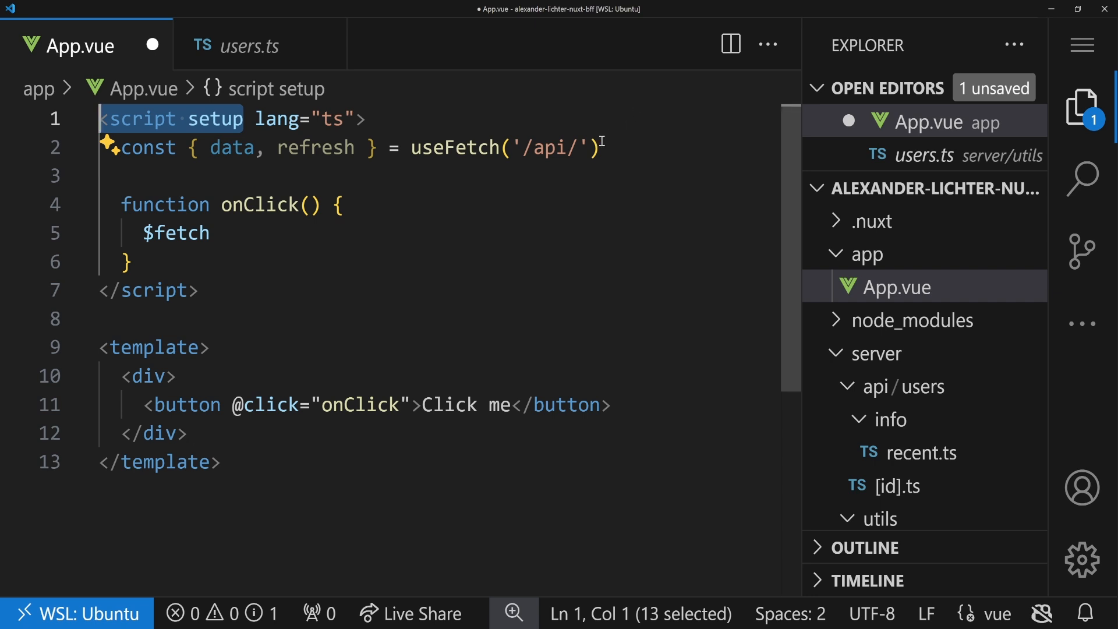
pyautogui.moveTo(634, 111)
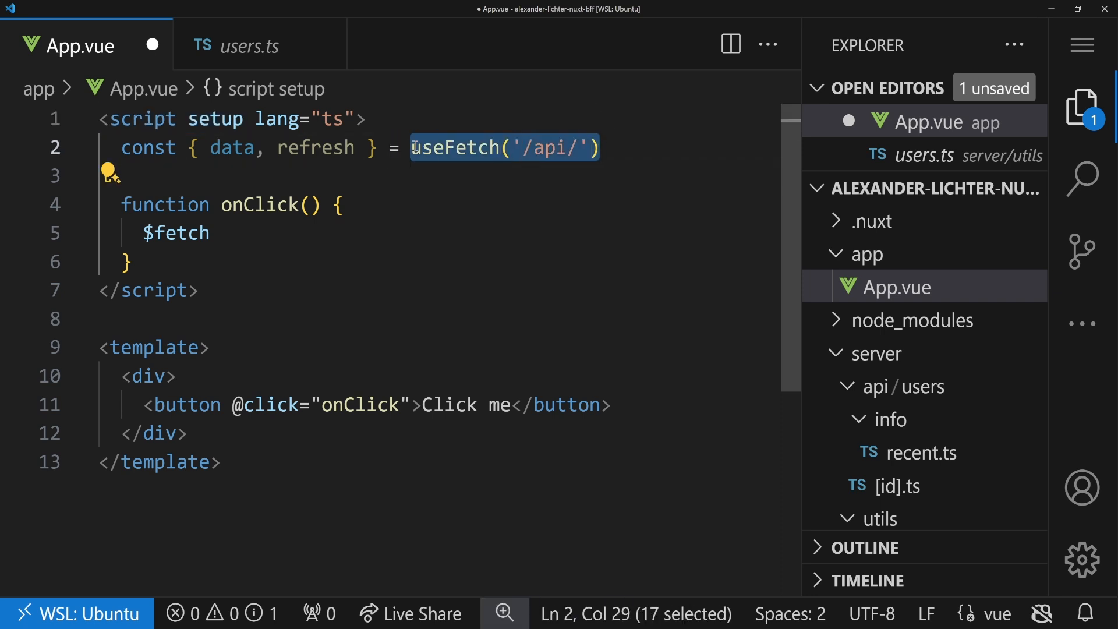
pyautogui.moveTo(207, 146)
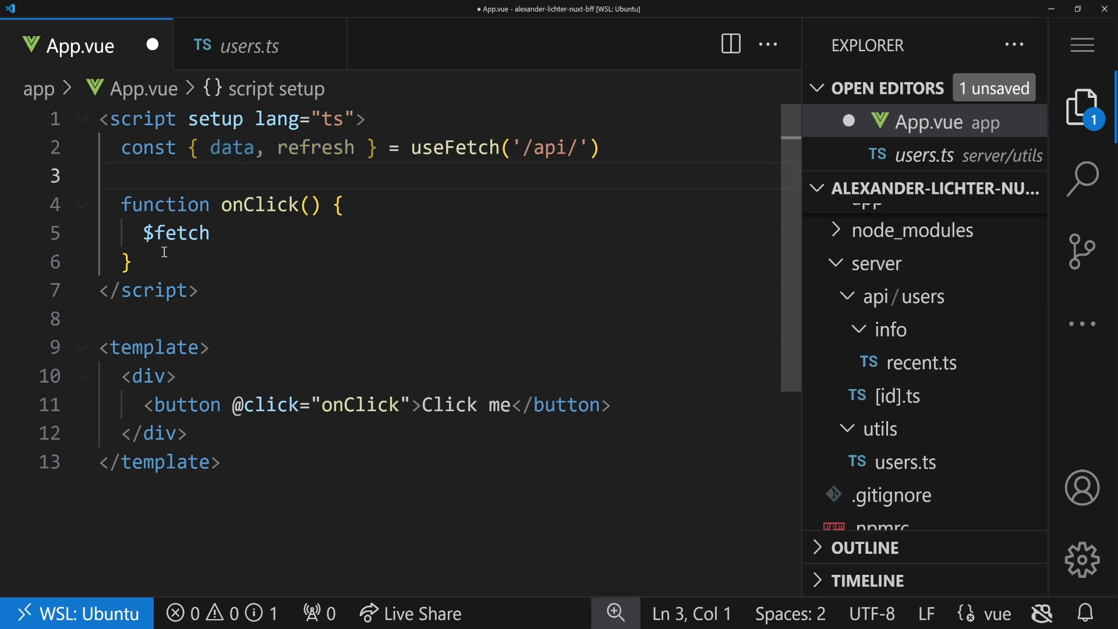
# Highlight the Click me button element in App.vue, then clear the $fetch highlight
pyautogui.moveTo(122, 205); pyautogui.dragTo(131, 264)
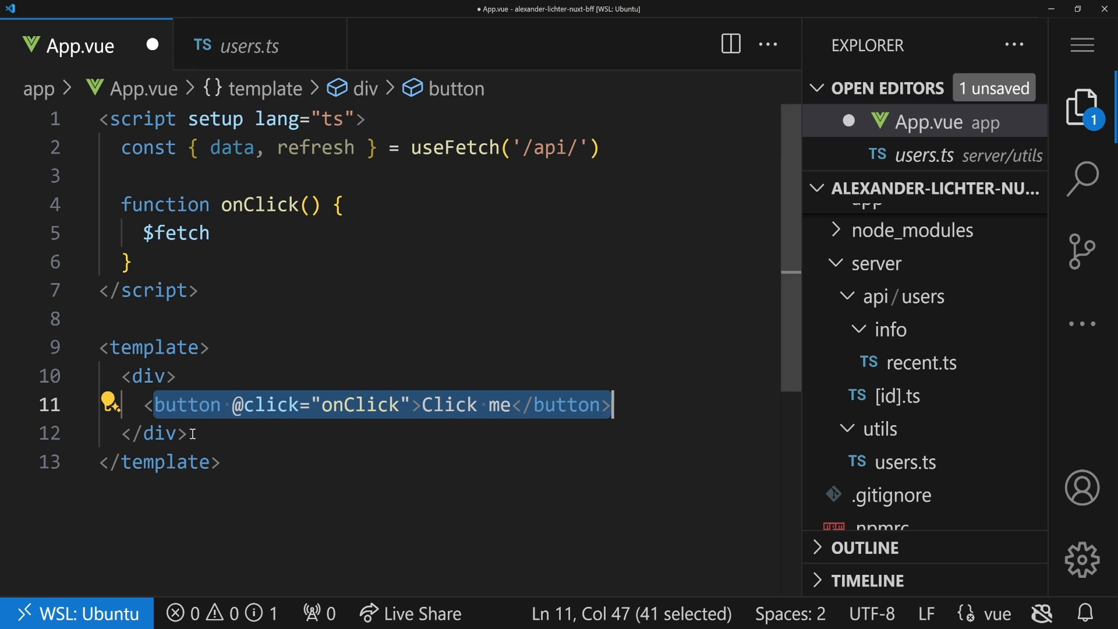
pyautogui.moveTo(414, 301)
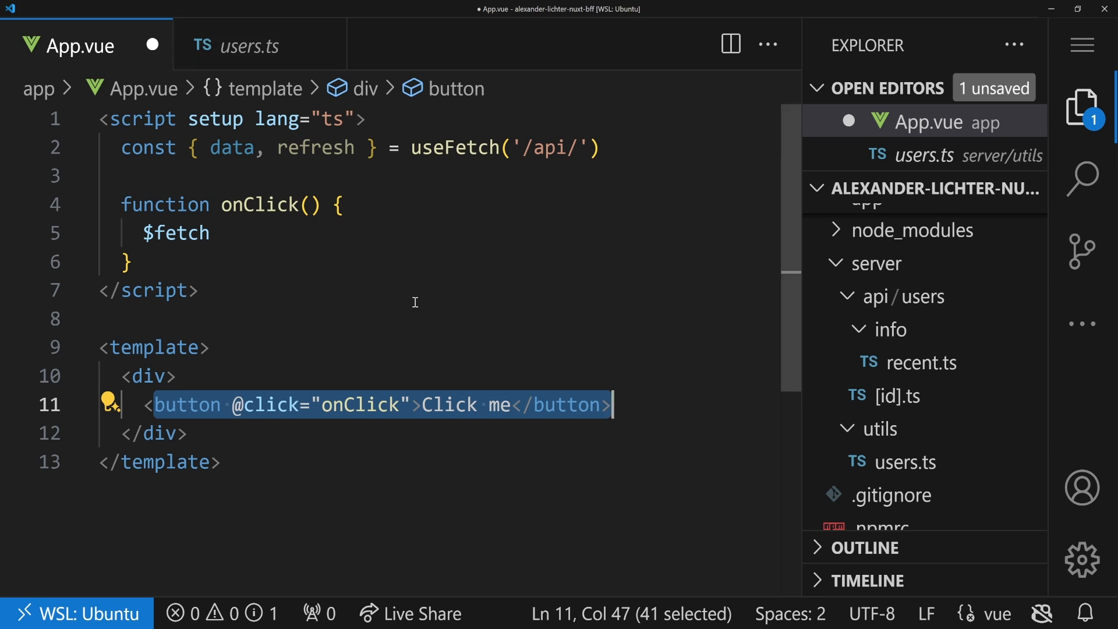
pyautogui.moveTo(303, 318)
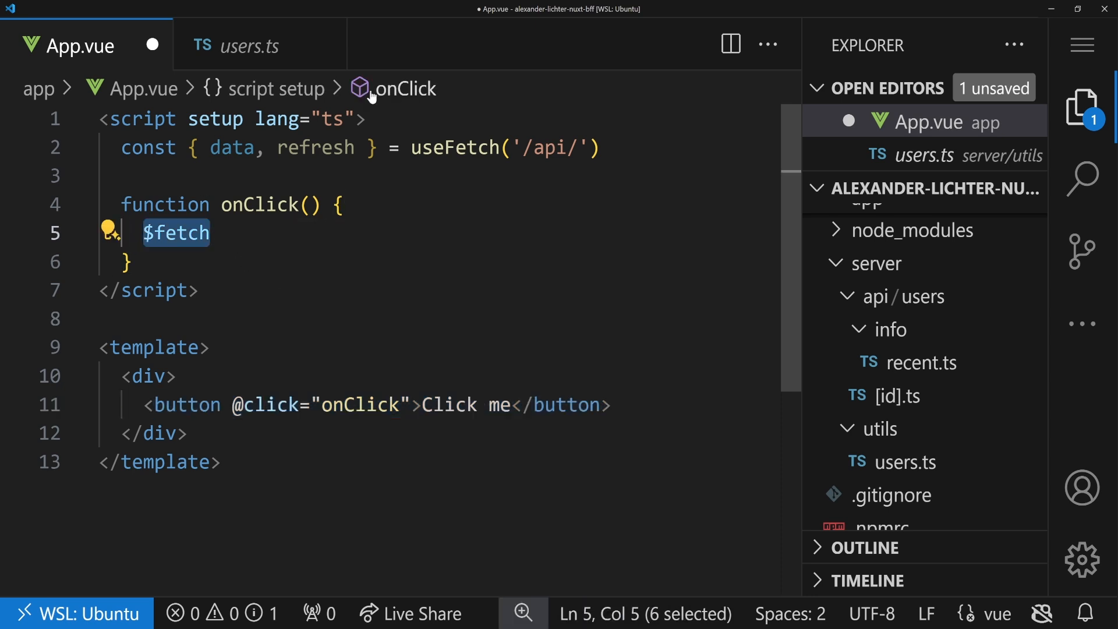
pyautogui.click(549, 232)
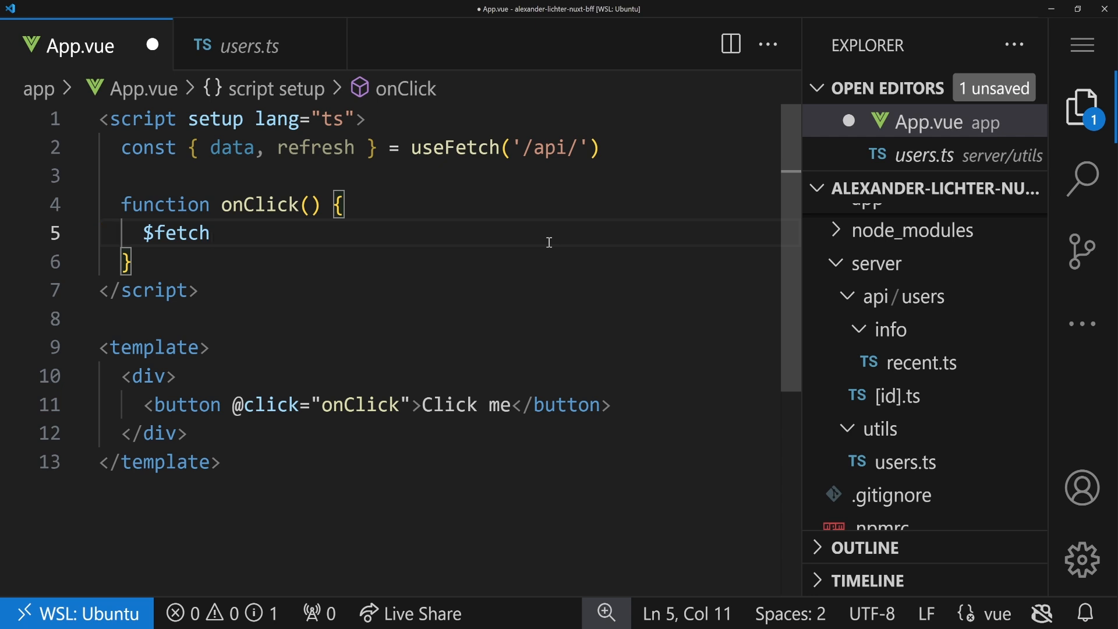
pyautogui.moveTo(451, 348)
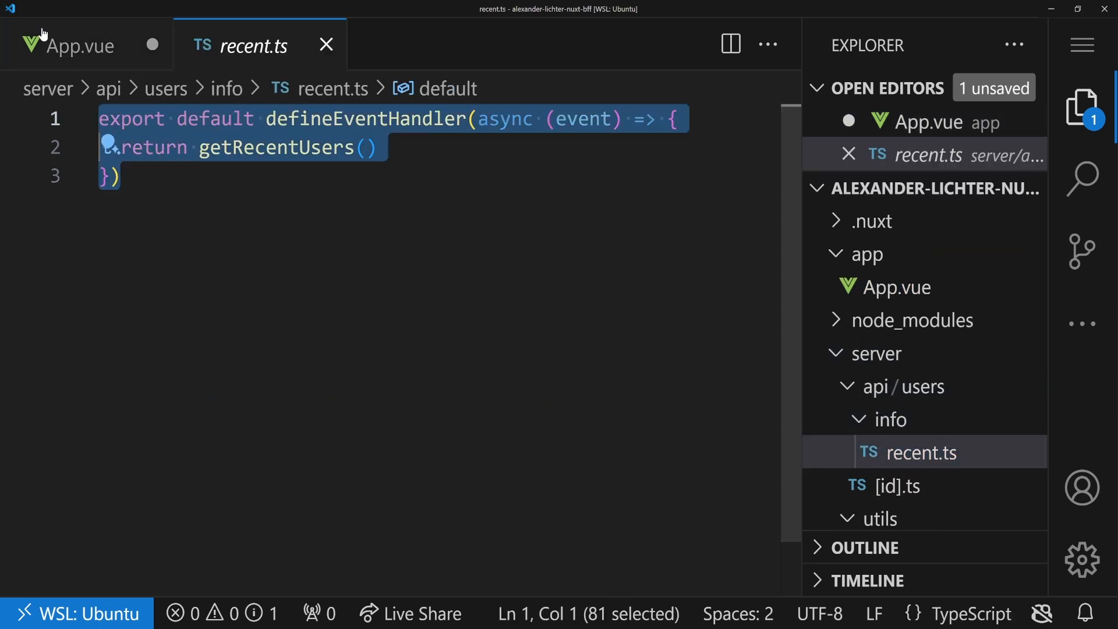
# Insert a '// Framework/Nitro/h3 context' comment and an event.context line after the handler's first line
pyautogui.click(274, 119)
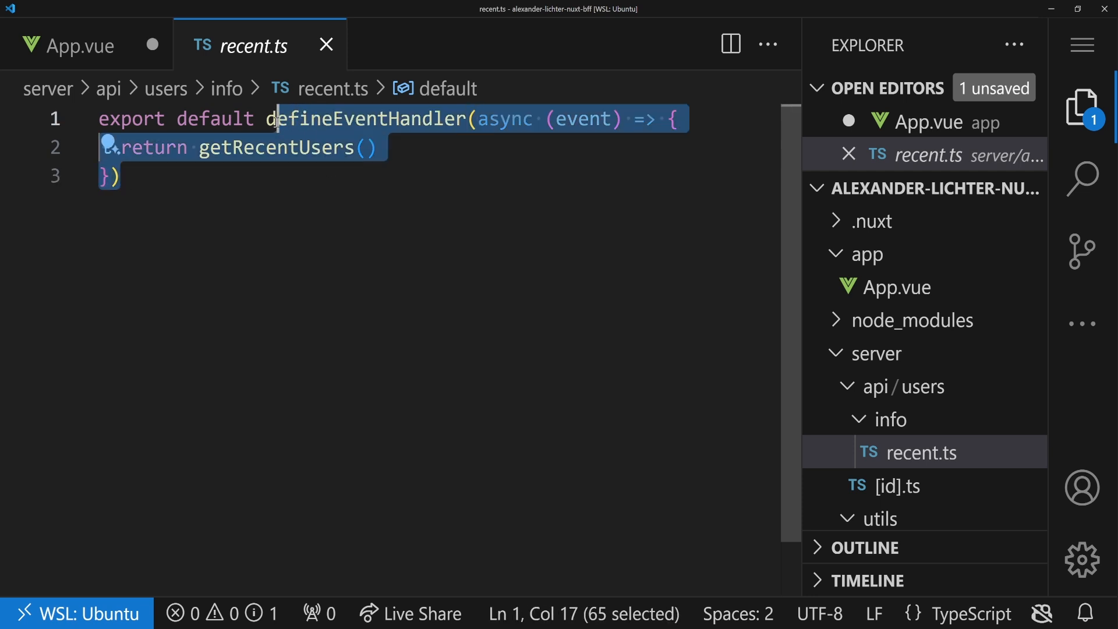
pyautogui.press('Enter')
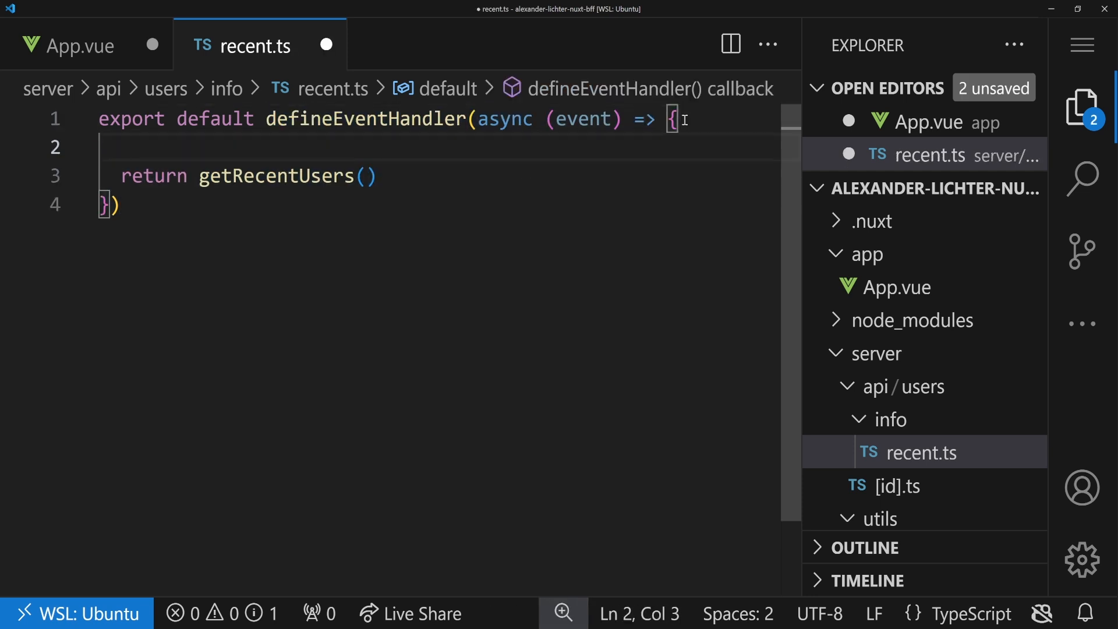
pyautogui.write('// Framew')
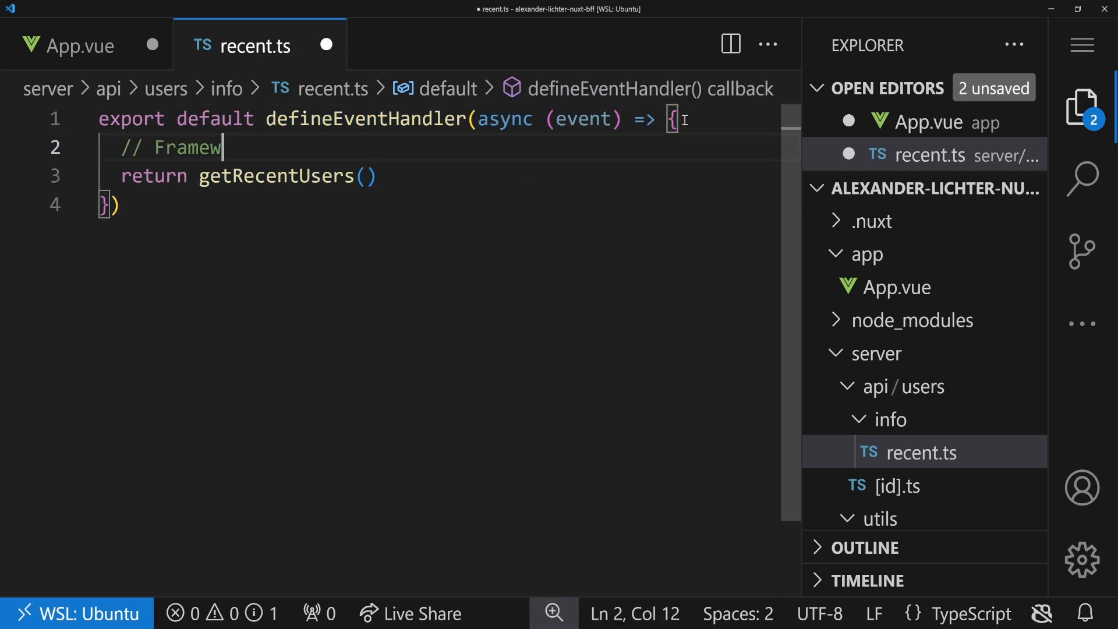
pyautogui.write('ork/Nitro/h3')
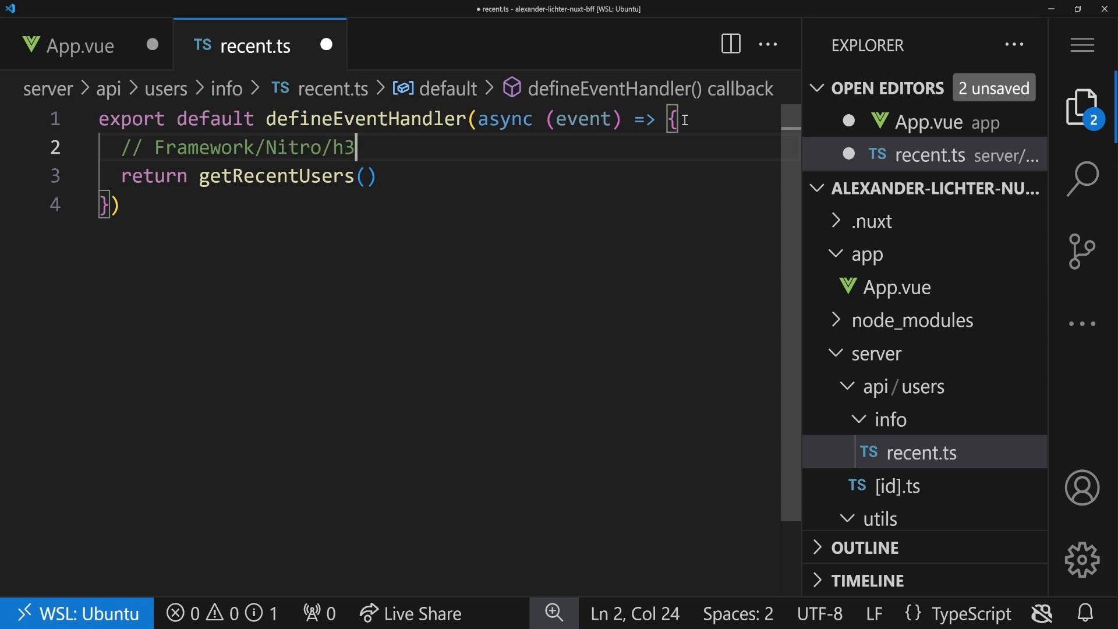
pyautogui.write('context')
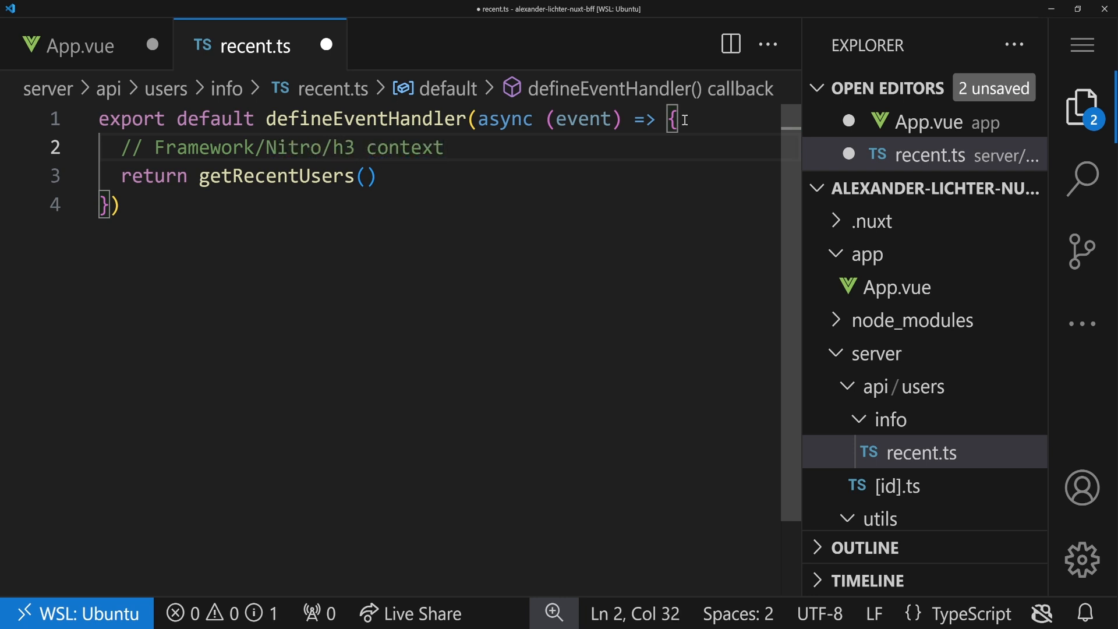
pyautogui.write('event.c')
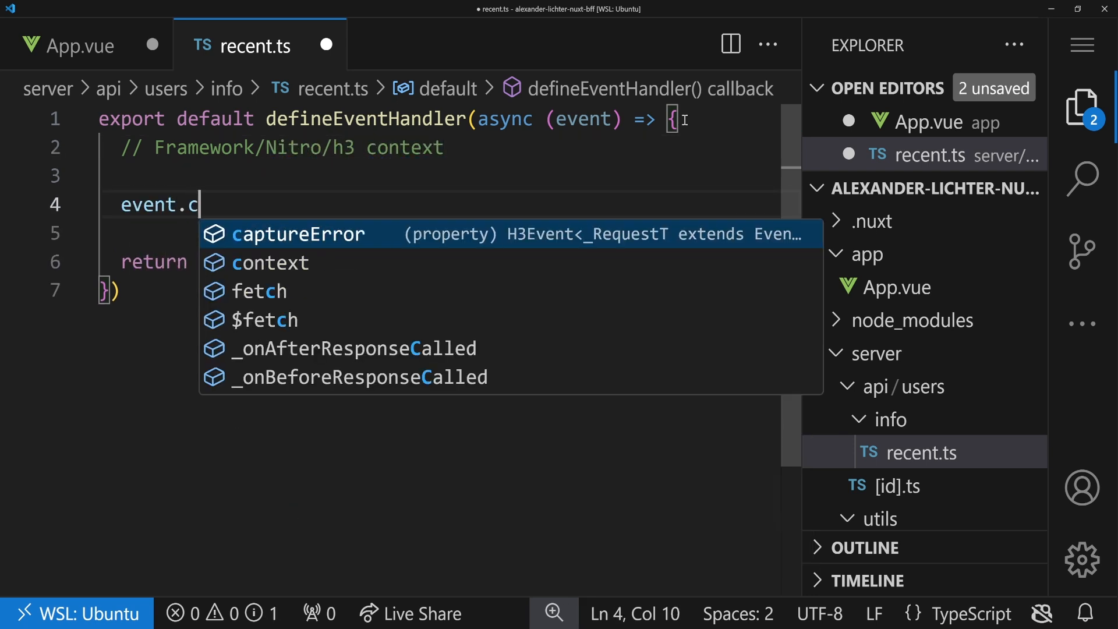
pyautogui.write('ontext')
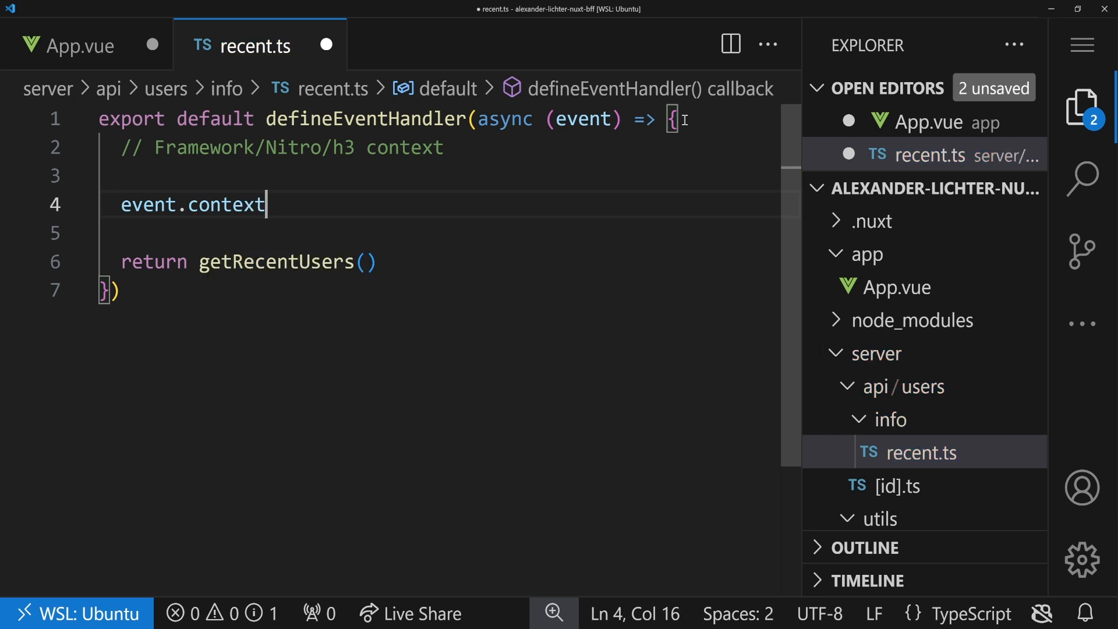
pyautogui.doubleClick(227, 204)
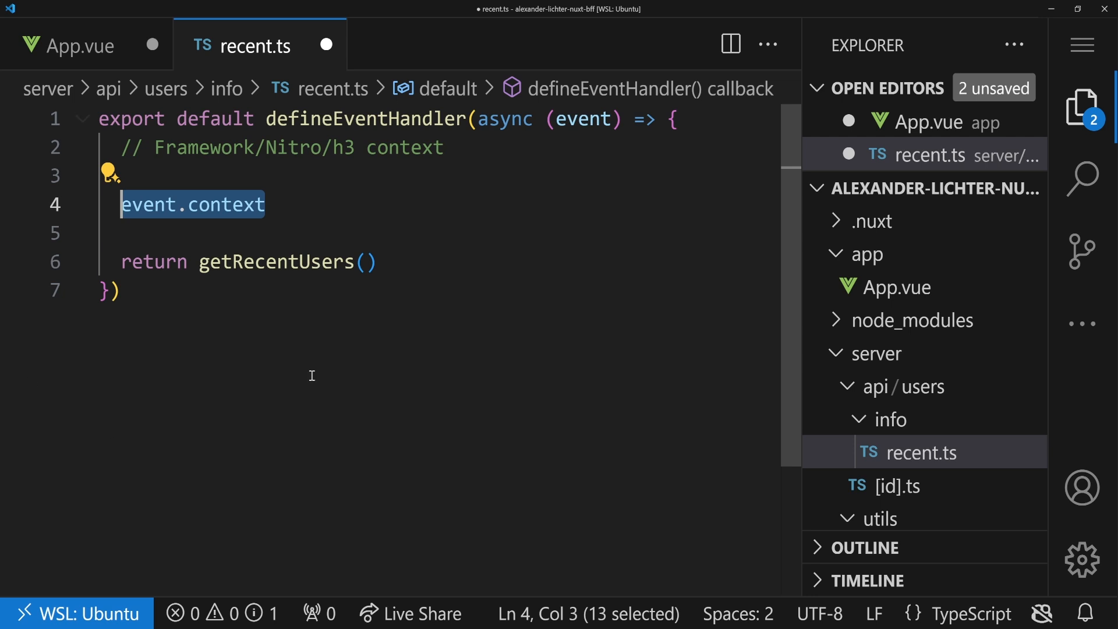
pyautogui.moveTo(236, 206)
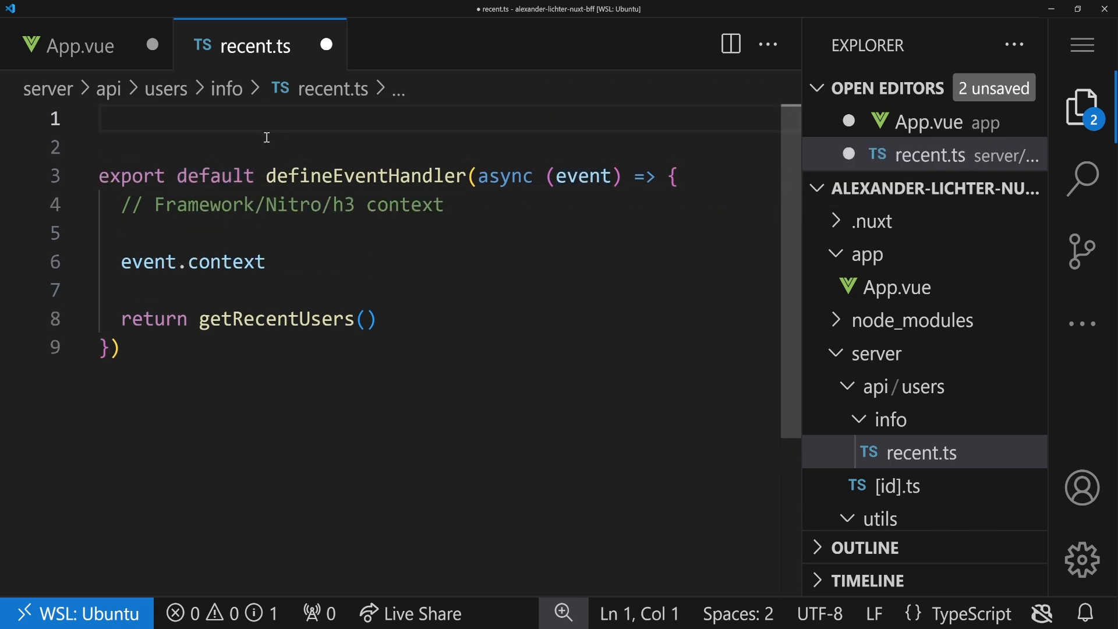
# Add '// event, contextless' at the top of recent.ts and move below the handler
pyautogui.write('// event')
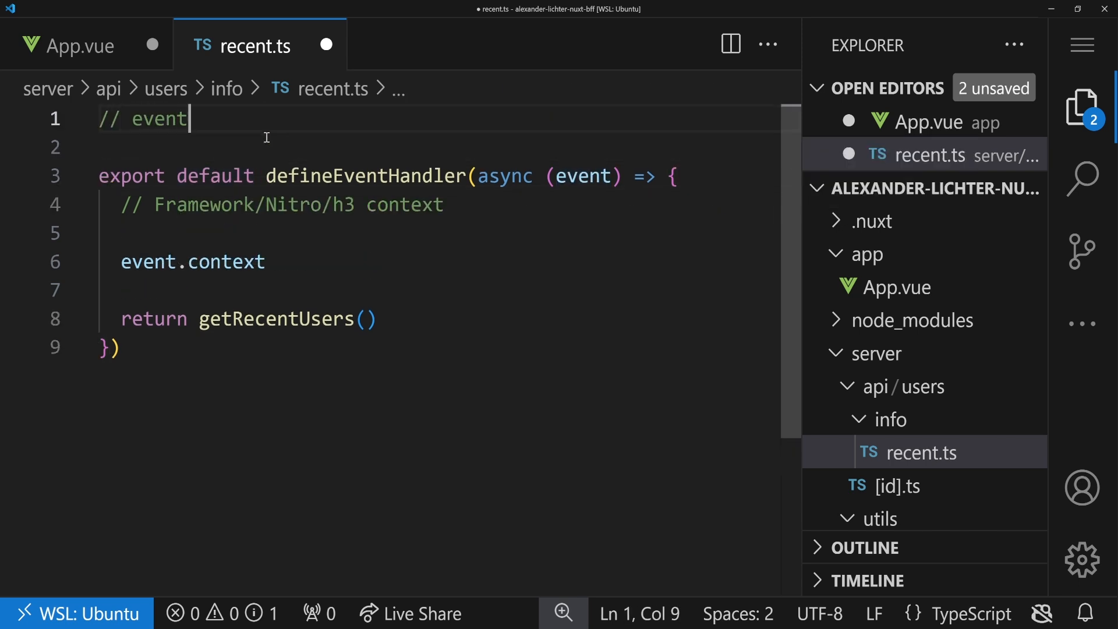
pyautogui.write(', context')
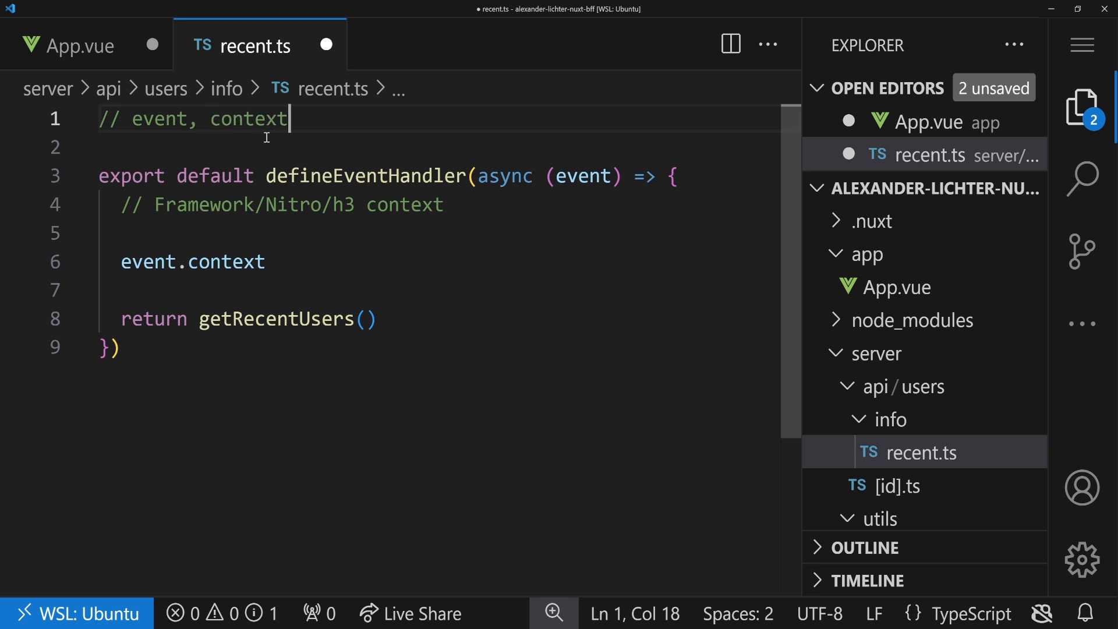
pyautogui.write('less')
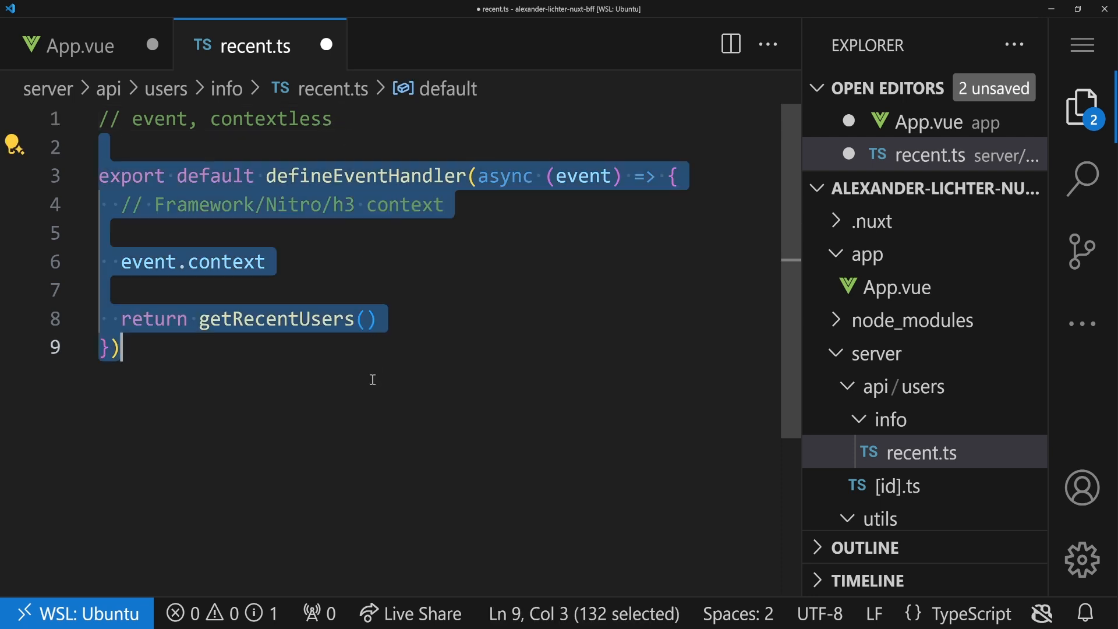
pyautogui.click(379, 375)
pyautogui.write('function')
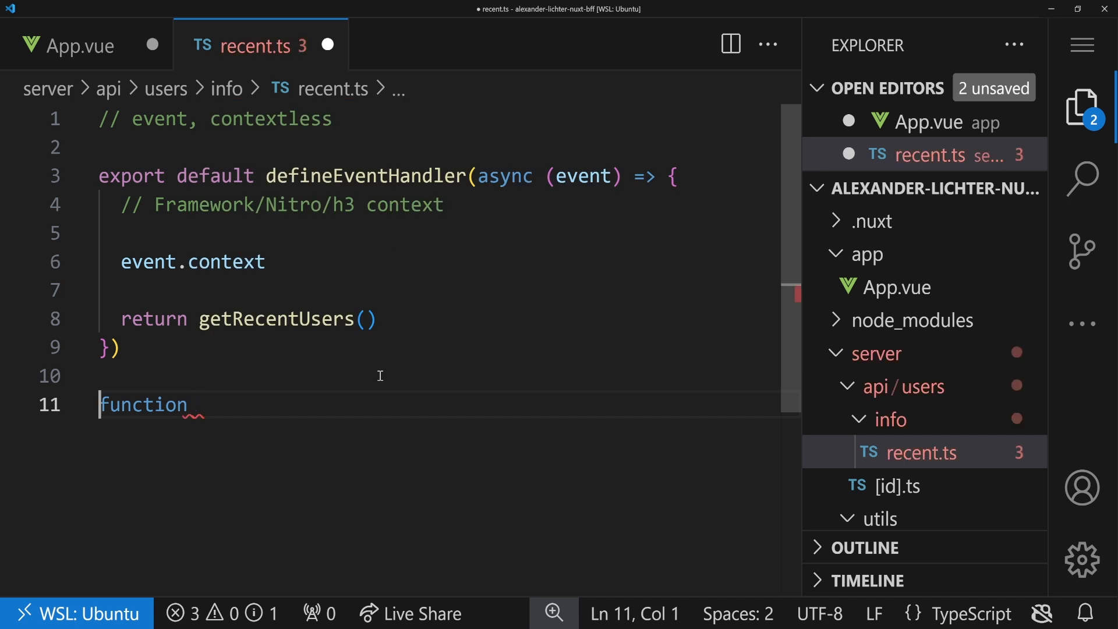
# Define function checkPermission(event: H3Event) and call it from the handler
pyautogui.write('che')
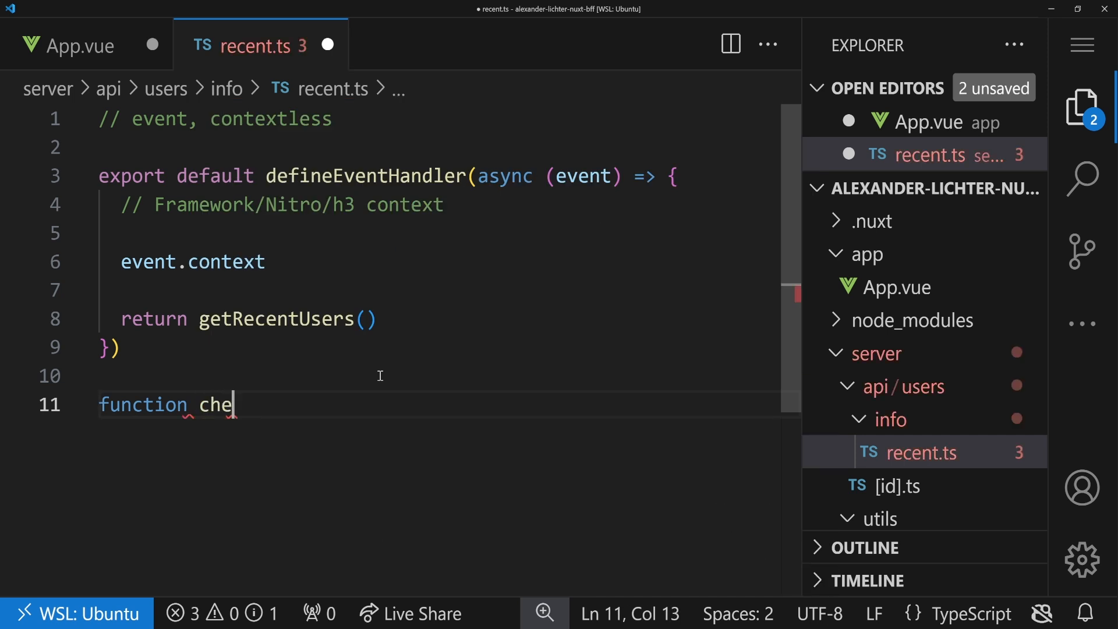
pyautogui.write('ckPermission')
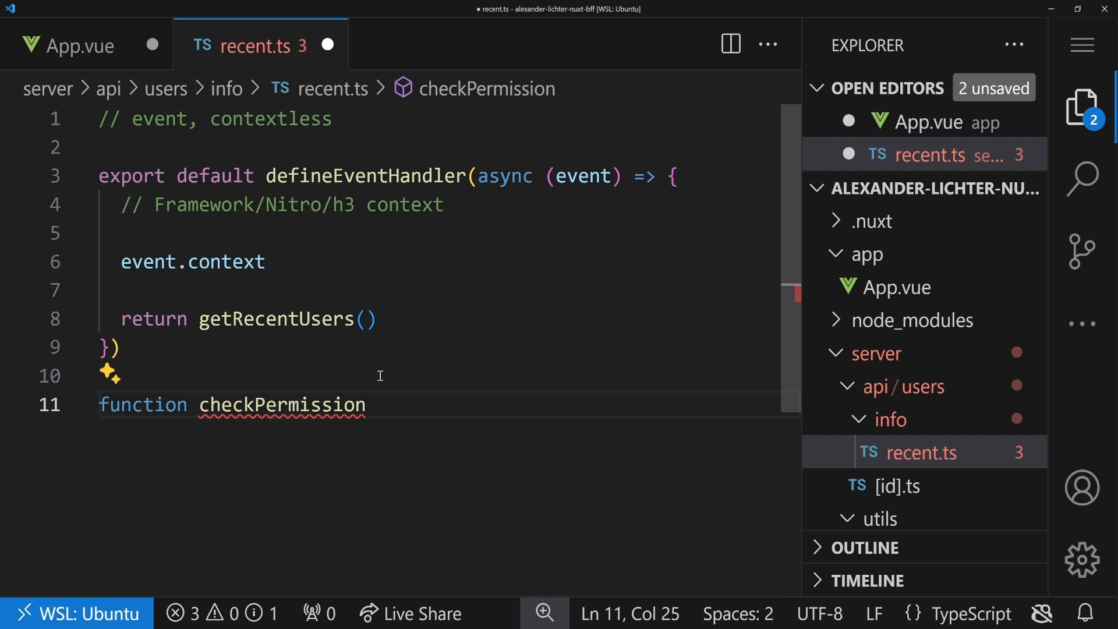
pyautogui.write('(){')
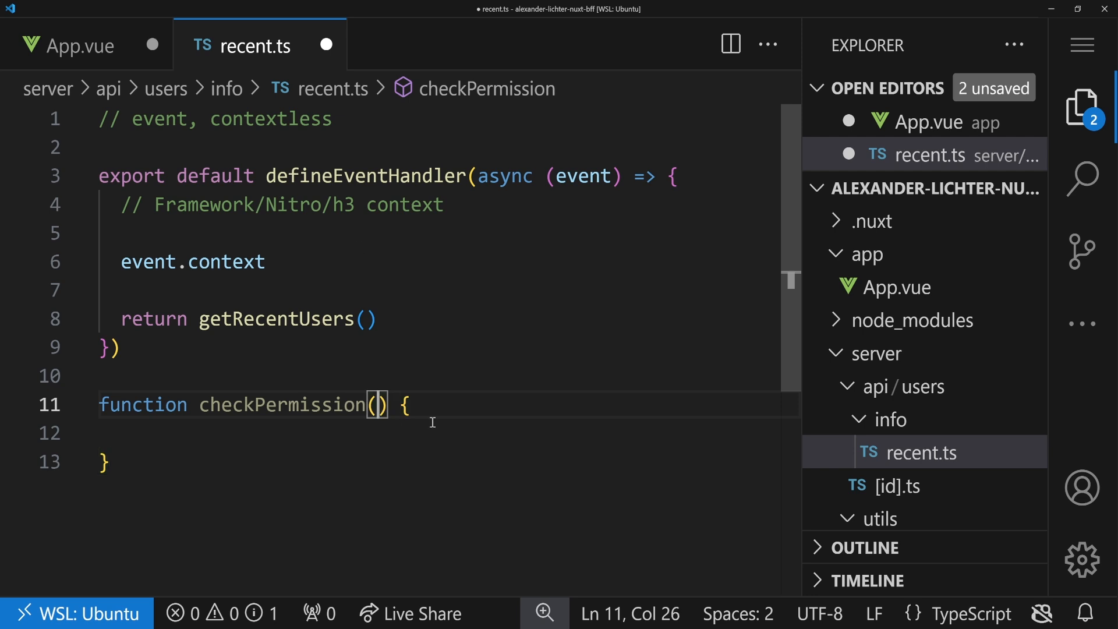
pyautogui.write('event: H')
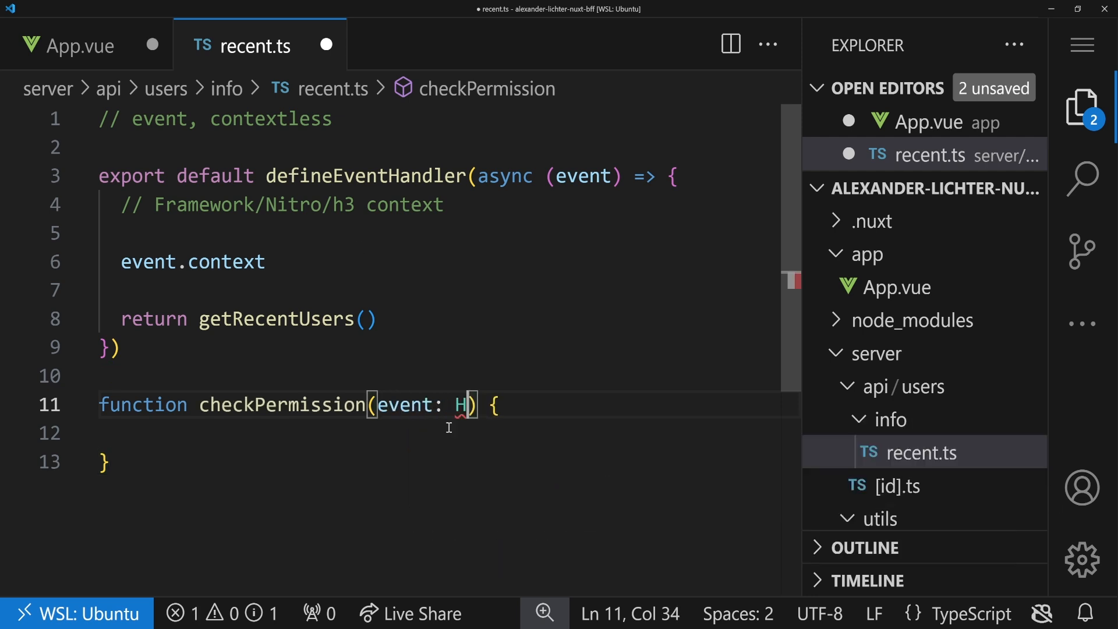
pyautogui.write('3Event')
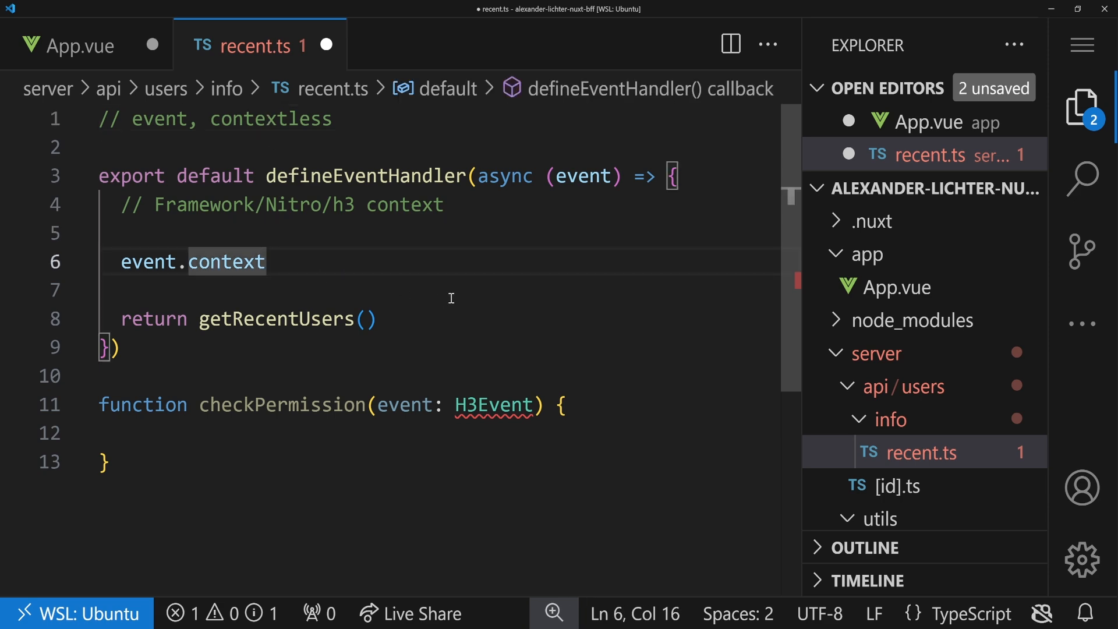
pyautogui.write('checkPermission(event')
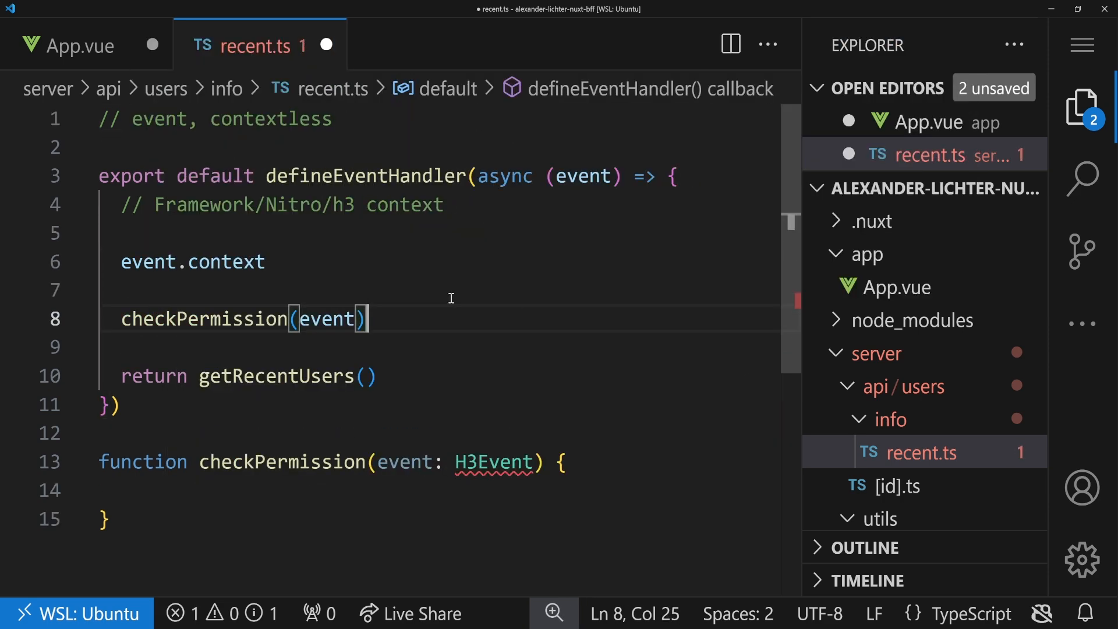
# Import type H3Event at the top of recent.ts and begin the checkPermission body
pyautogui.click(220, 119)
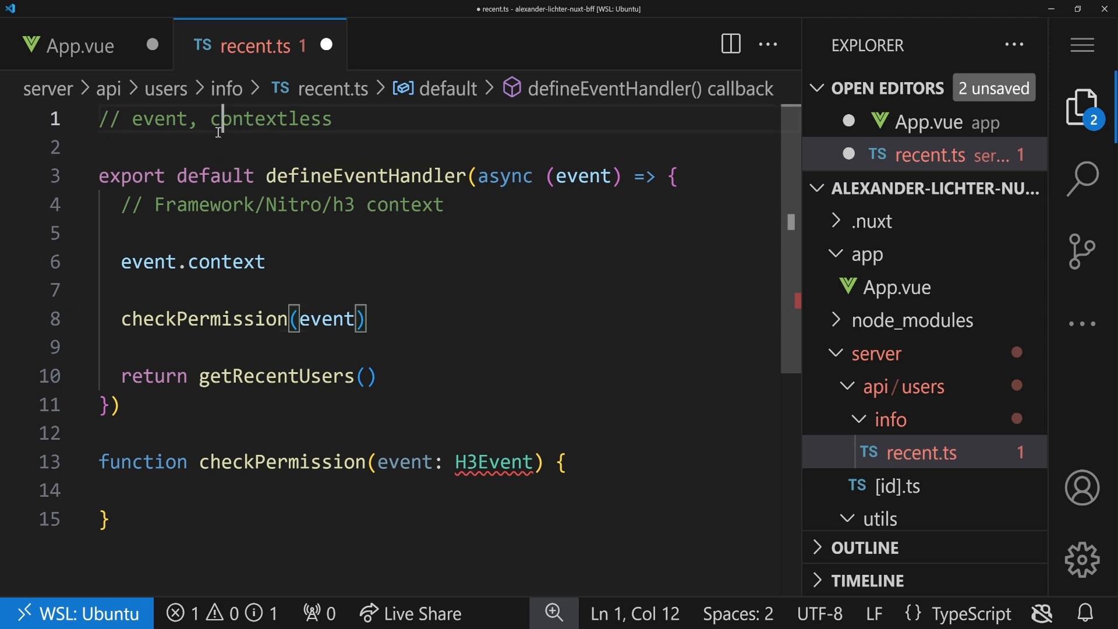
pyautogui.write('import')
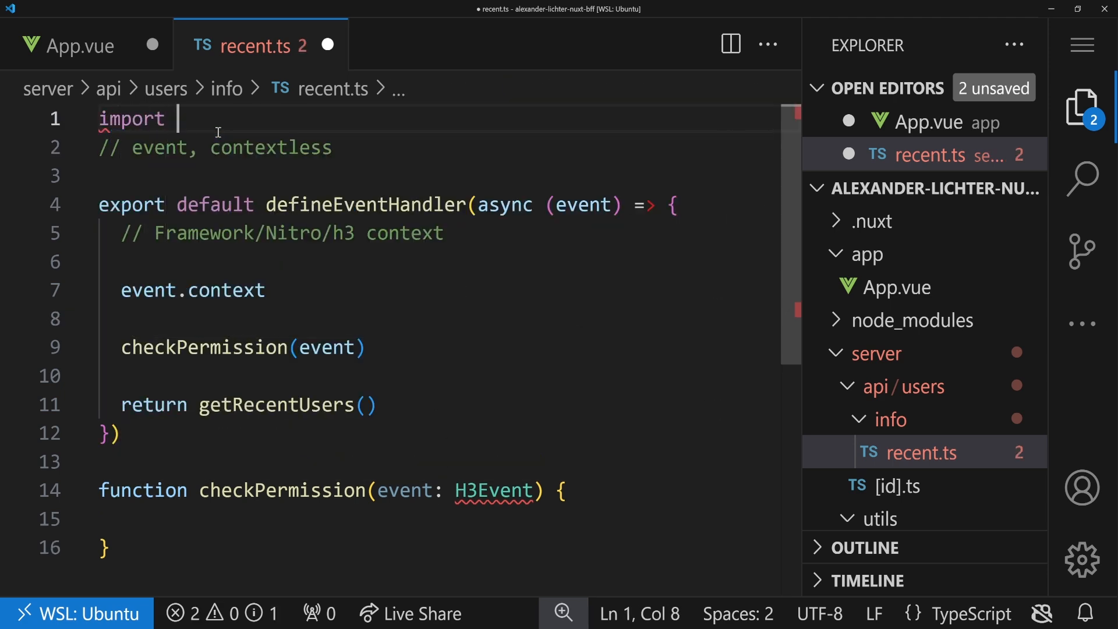
pyautogui.write('{ type H3')
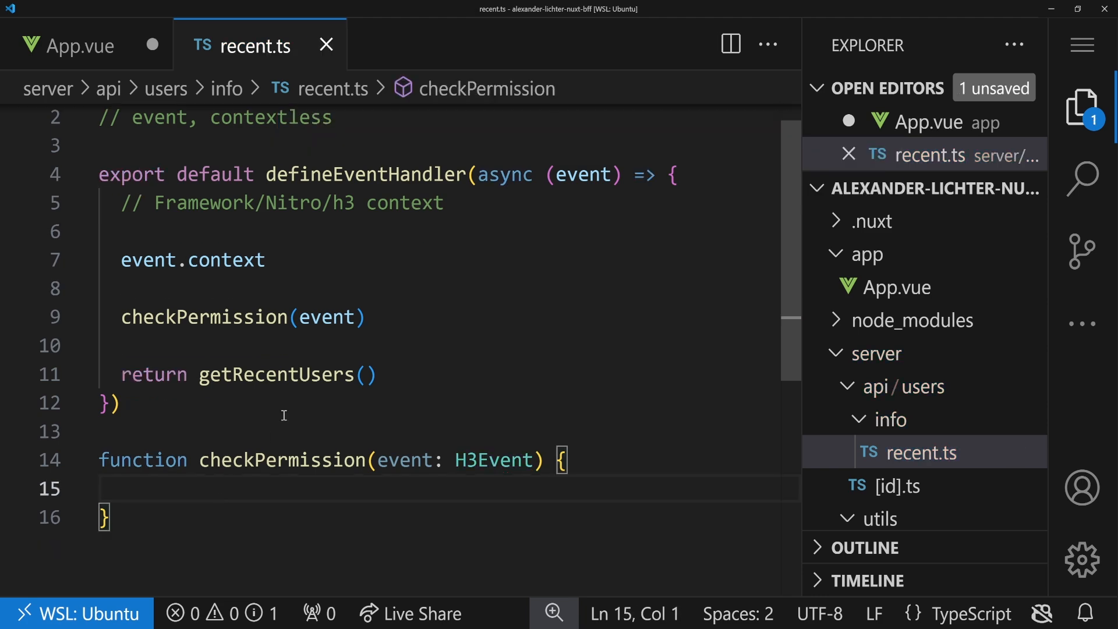
pyautogui.write('e')
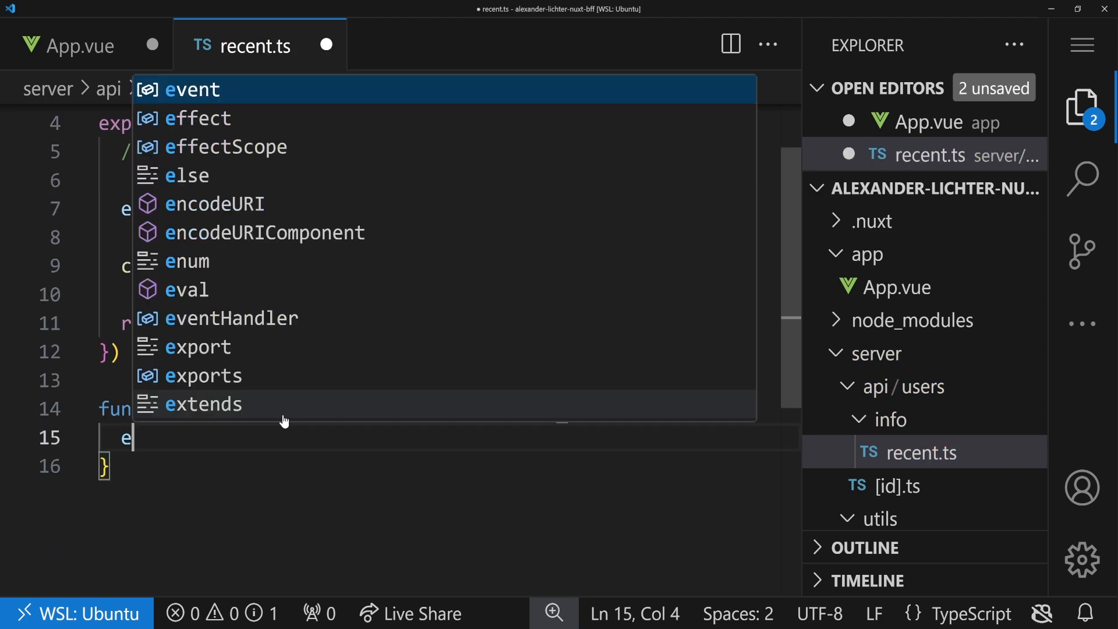
# Read event.context.user inside checkPermission and delete its event: H3Event parameter
pyautogui.write('vent.context.user')
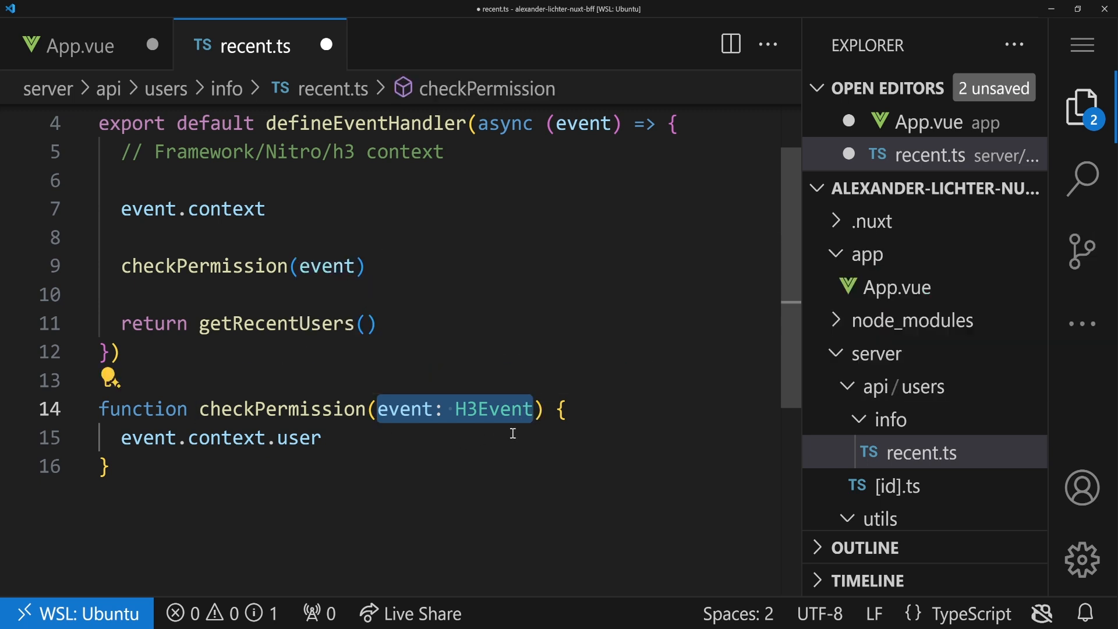
pyautogui.press('Delete')
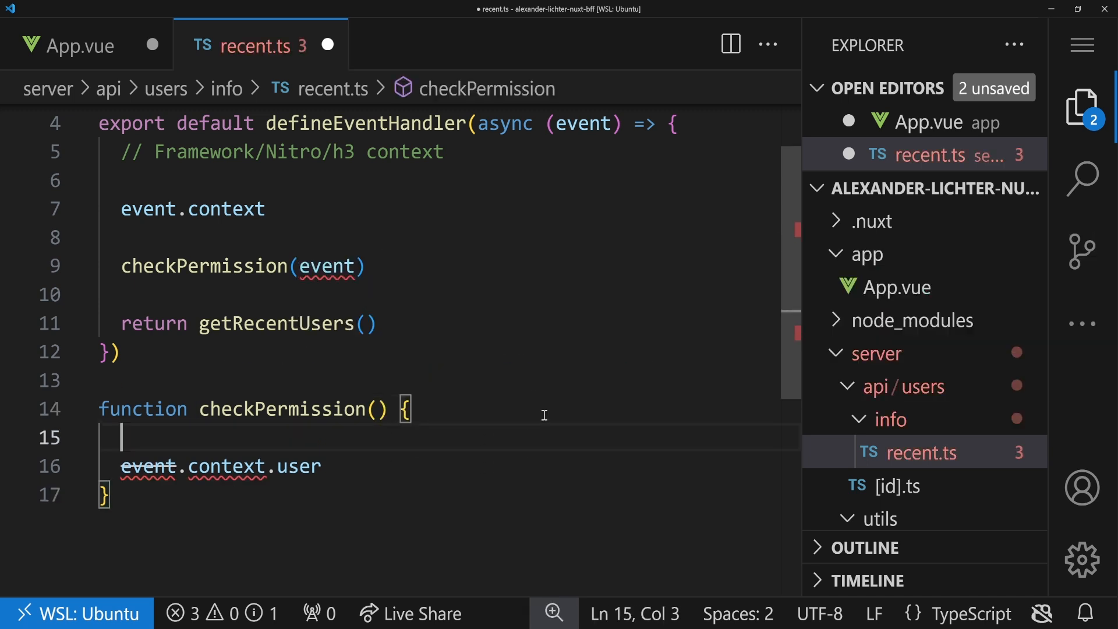
# Add const event = useEvent() inside checkPermission and highlight the useEvent() call
pyautogui.write('const event =')
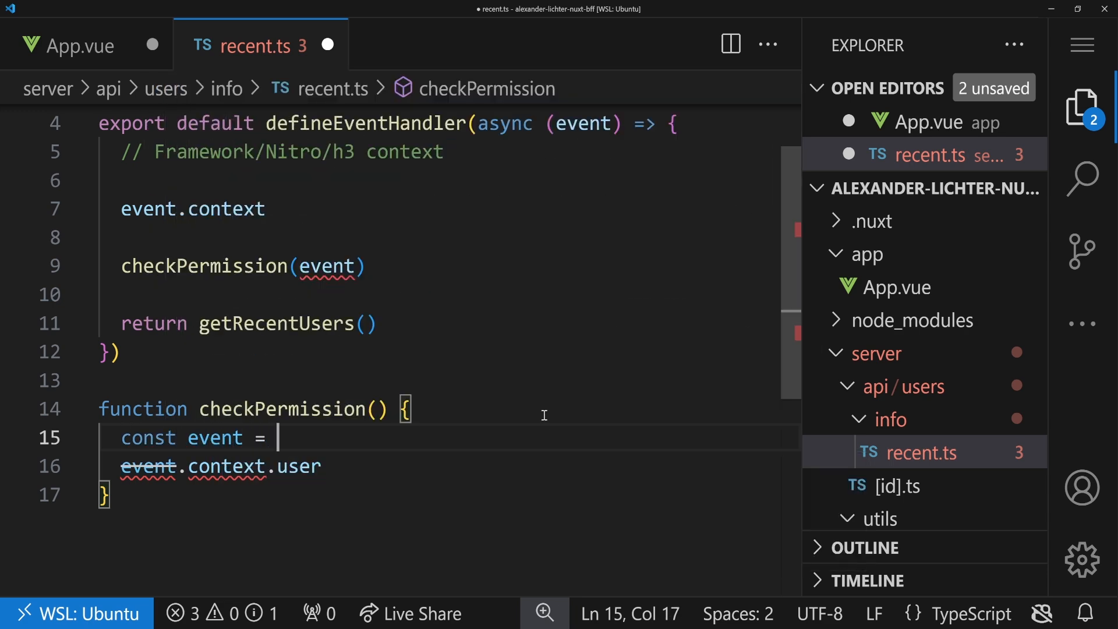
pyautogui.write('useEvent')
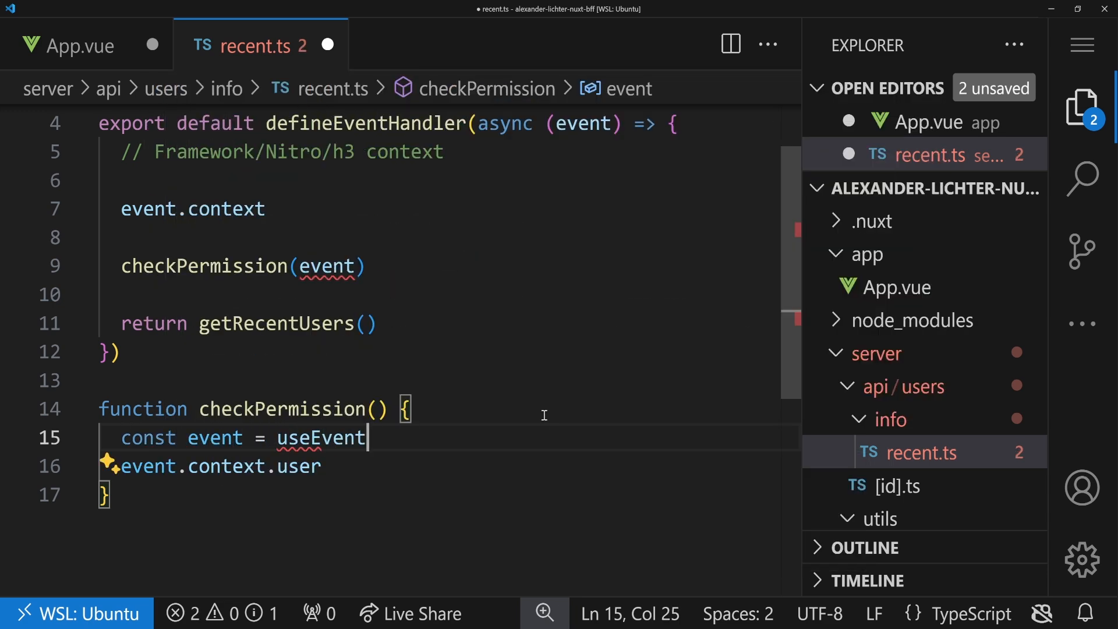
pyautogui.write('()')
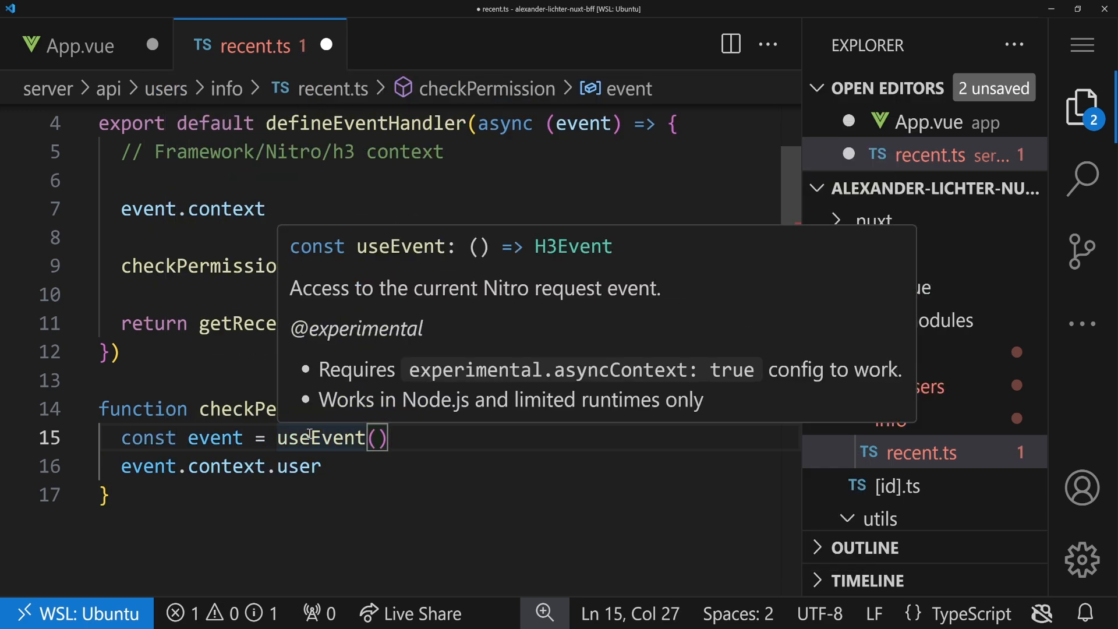
pyautogui.moveTo(292, 287); pyautogui.dragTo(414, 287)
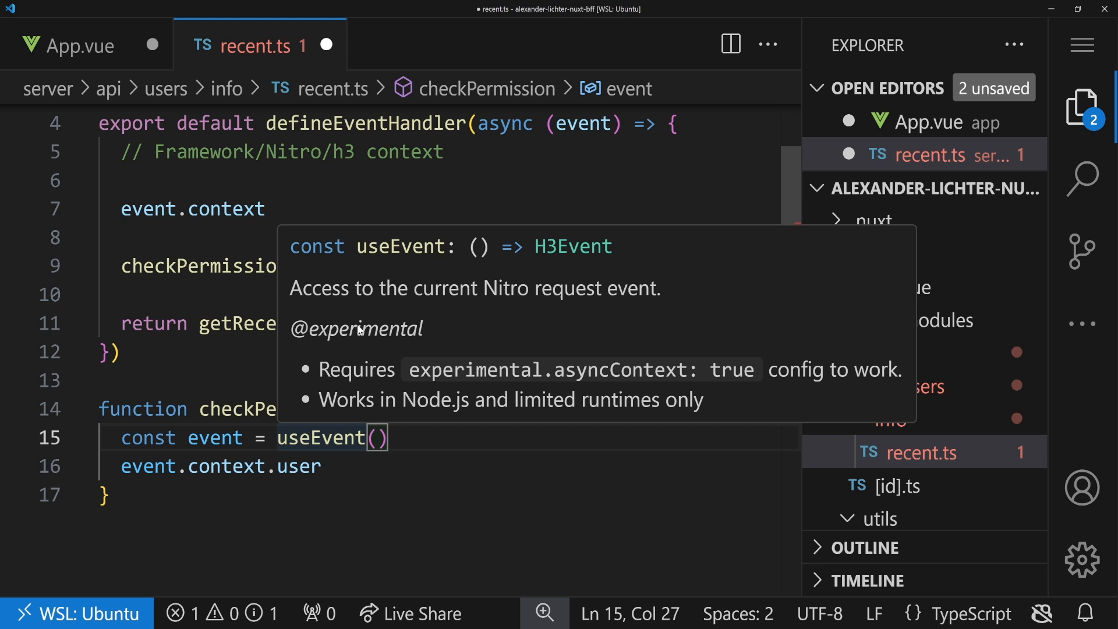
pyautogui.moveTo(335, 369); pyautogui.dragTo(681, 369)
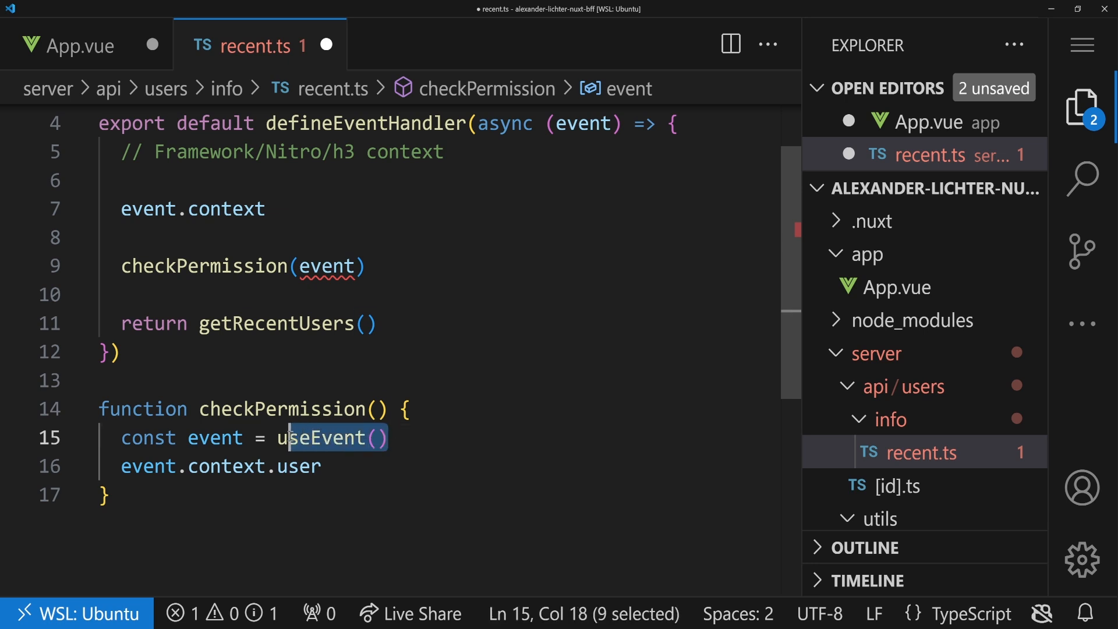
# Add a new first line in checkPermission beginning with 'useR' for IntelliSense
pyautogui.write('get')
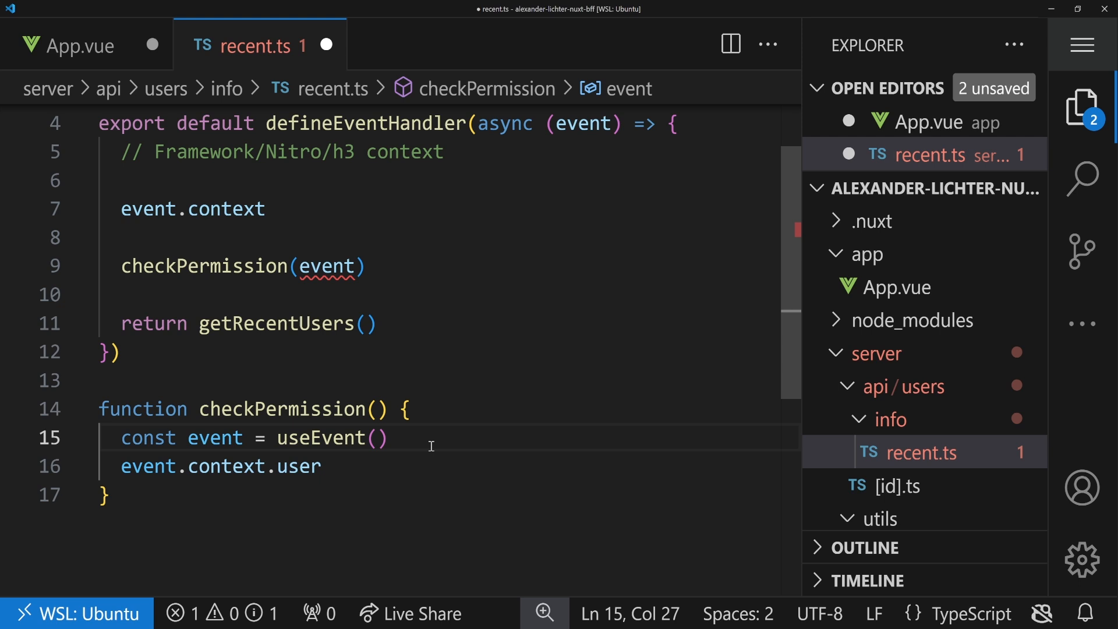
pyautogui.moveTo(543, 327)
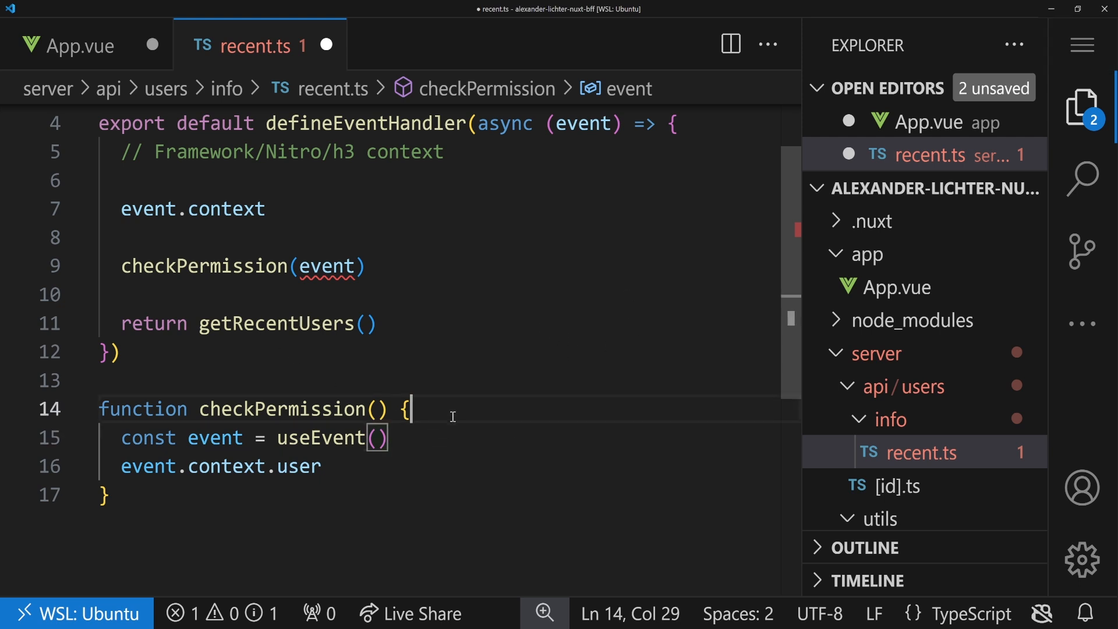
pyautogui.write('useR')
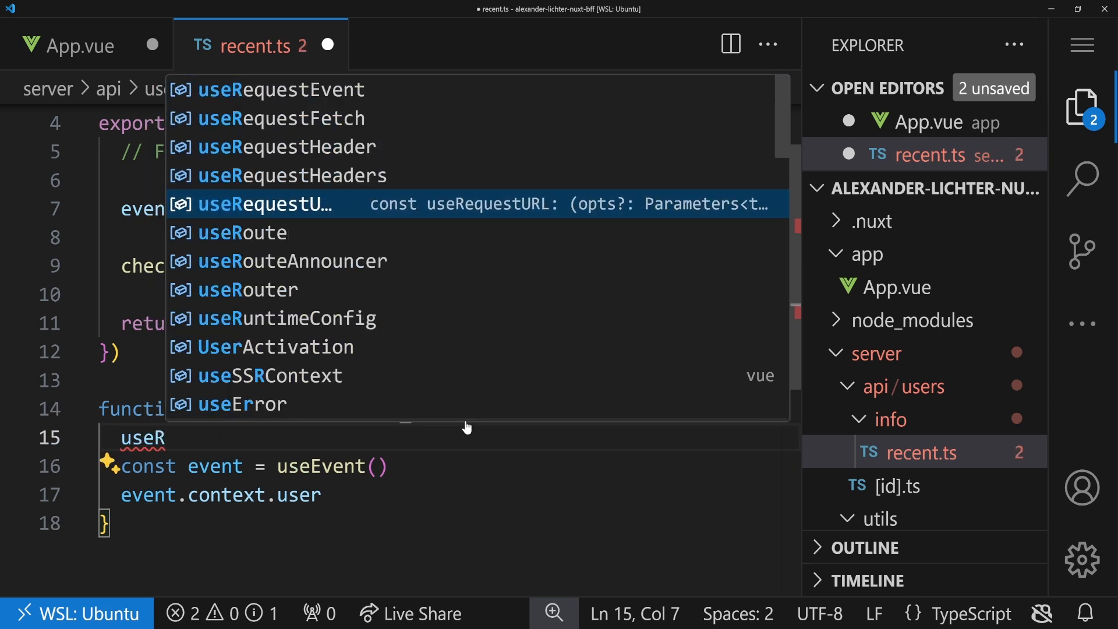
# Complete the new line as useRuntimeConfig() above the useEvent() call
pyautogui.write('untimeConfig(')
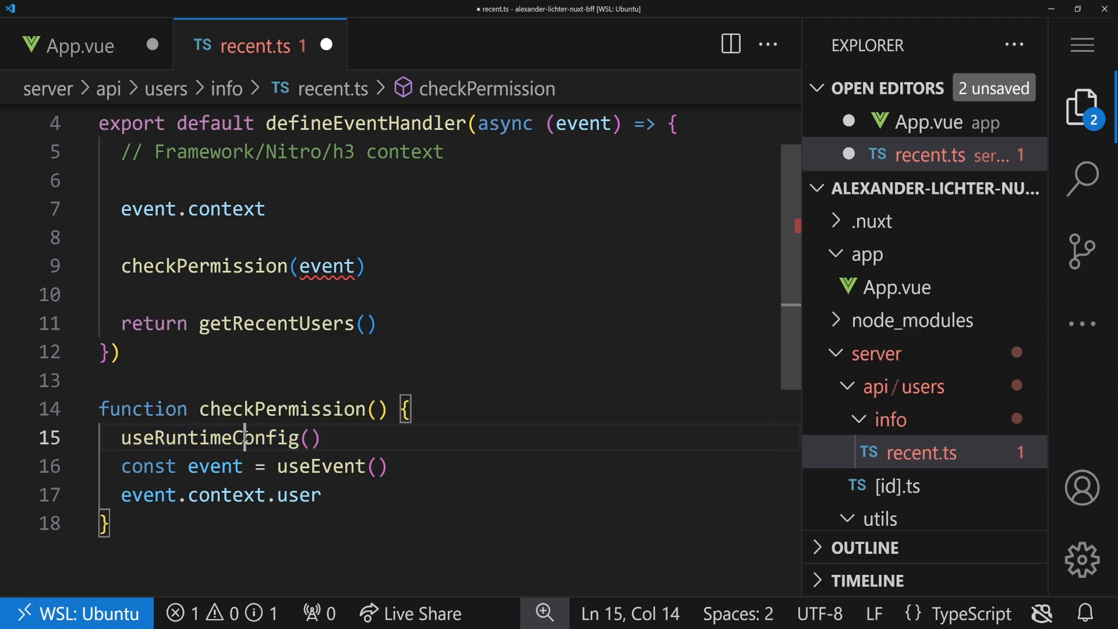
pyautogui.moveTo(219, 438)
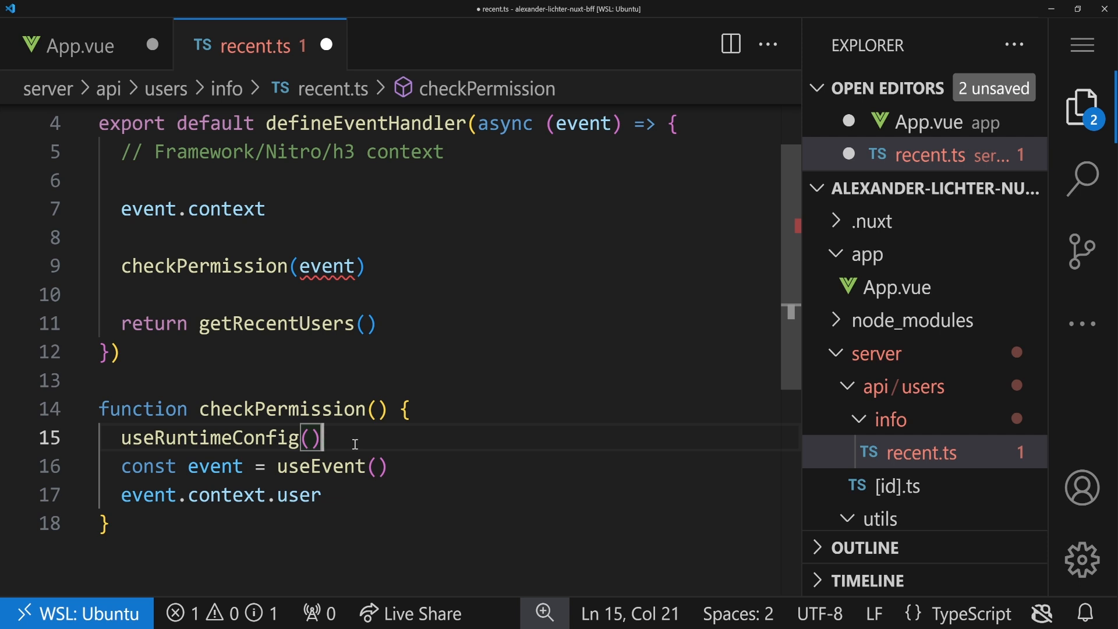
pyautogui.moveTo(249, 533)
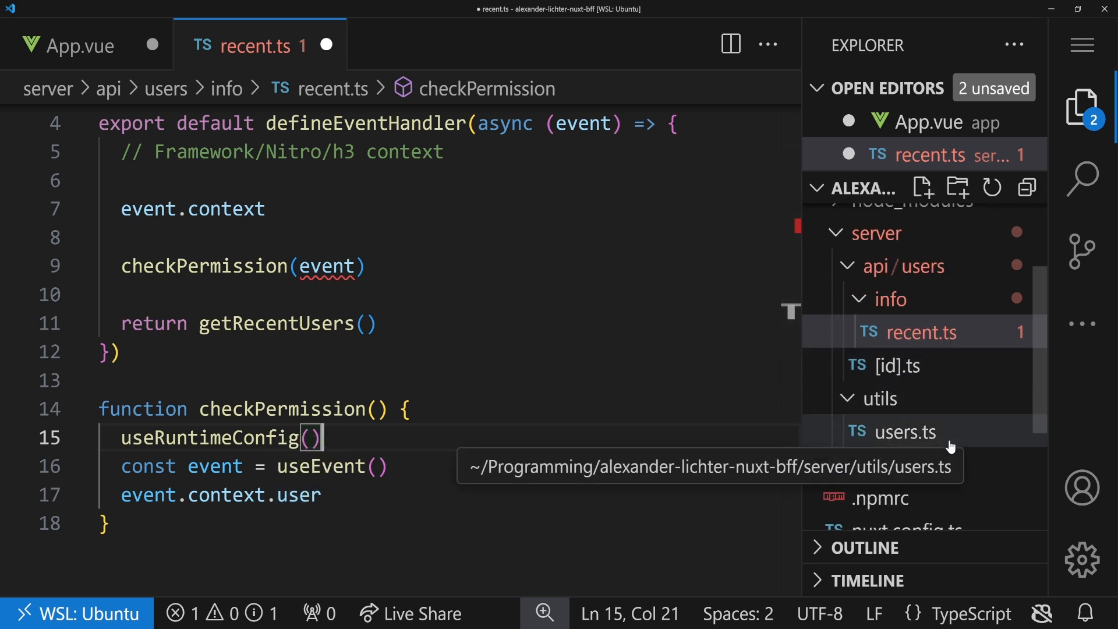
# Open server/utils/users.ts and scroll to getRecentUsers and addRecentUser
pyautogui.click(903, 432)
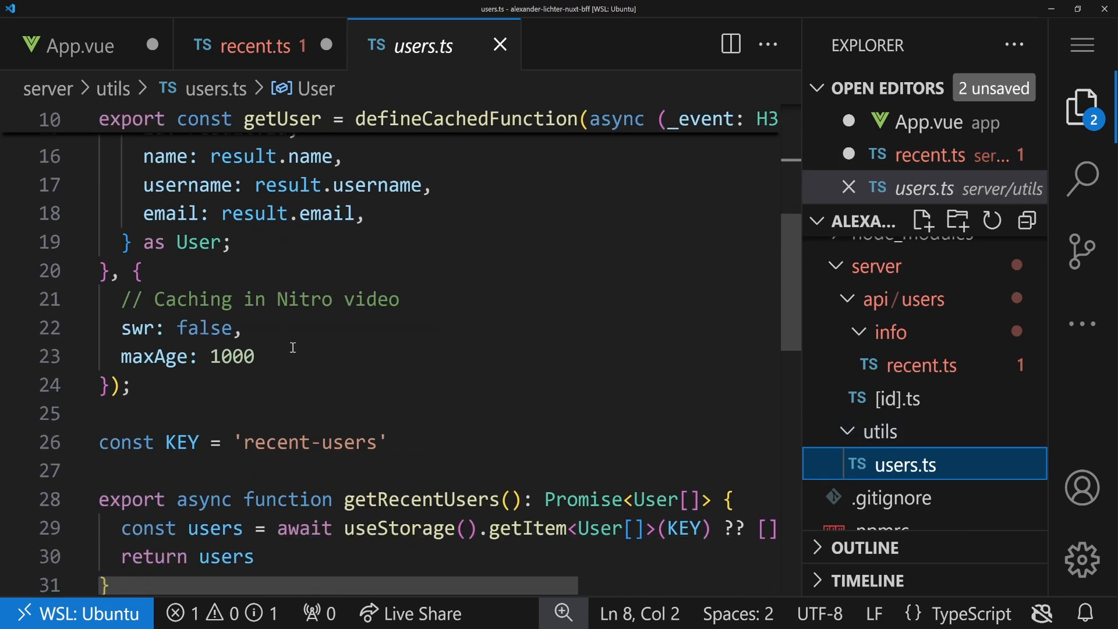
pyautogui.scroll(-3)
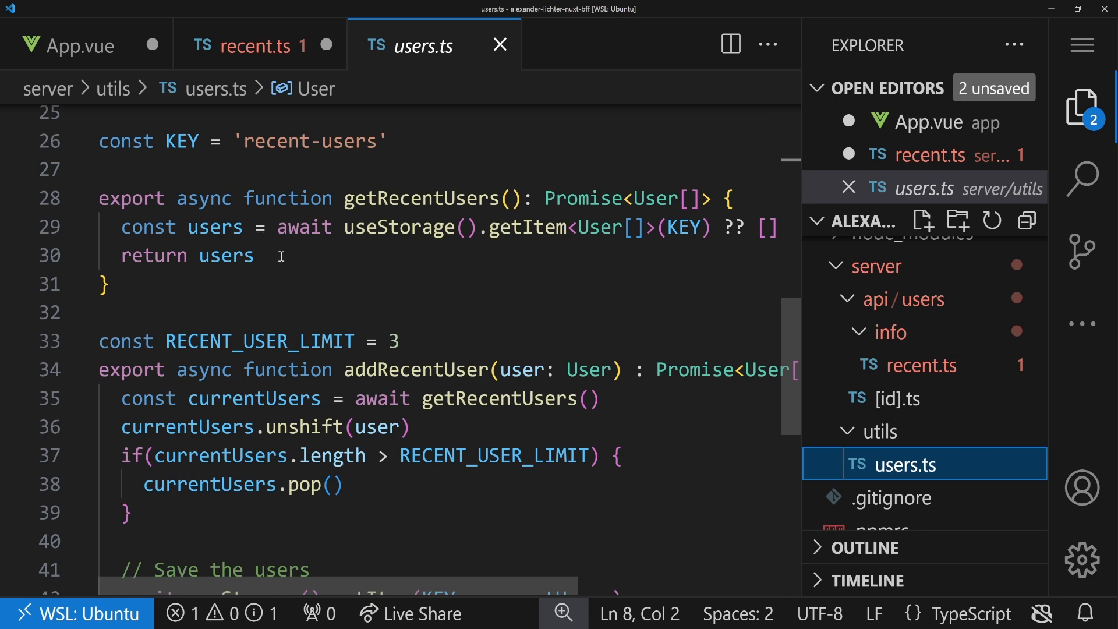
pyautogui.scroll(-3)
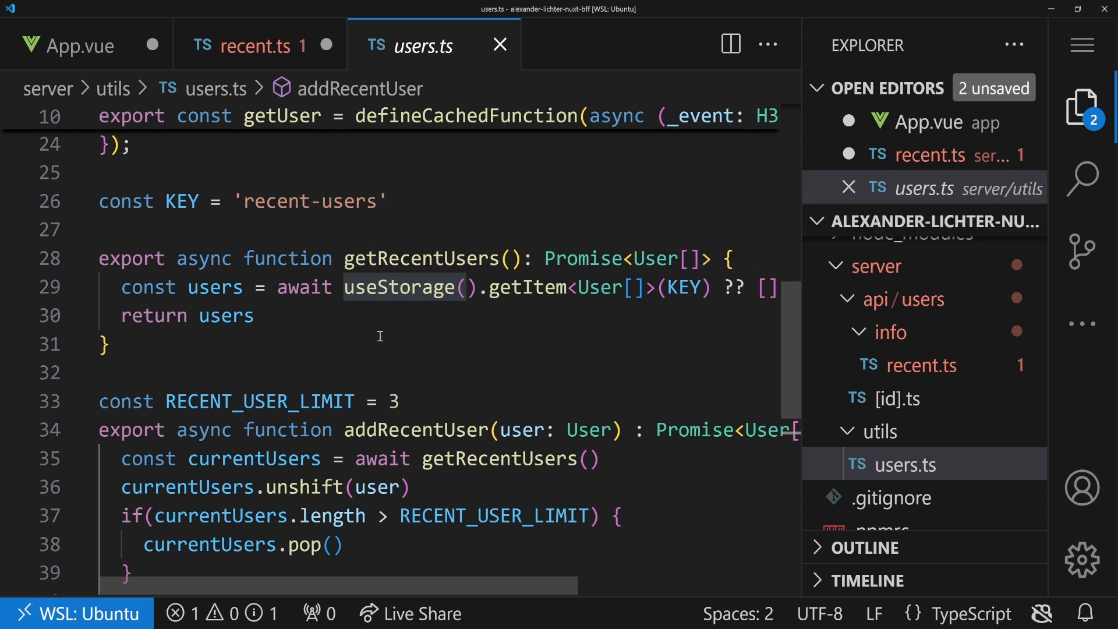
pyautogui.moveTo(501, 311)
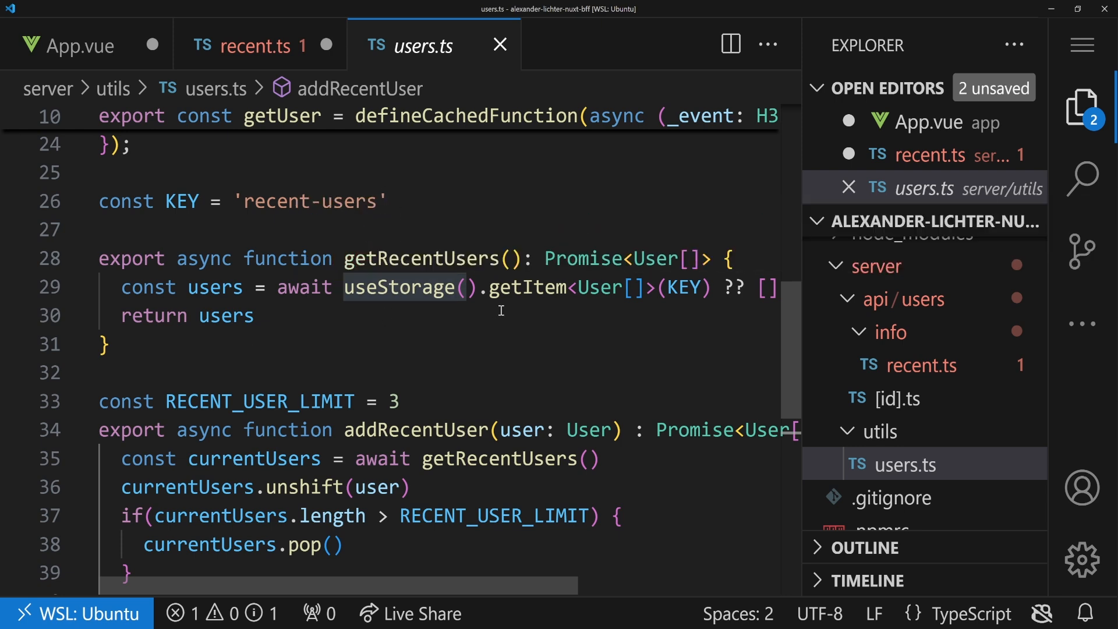